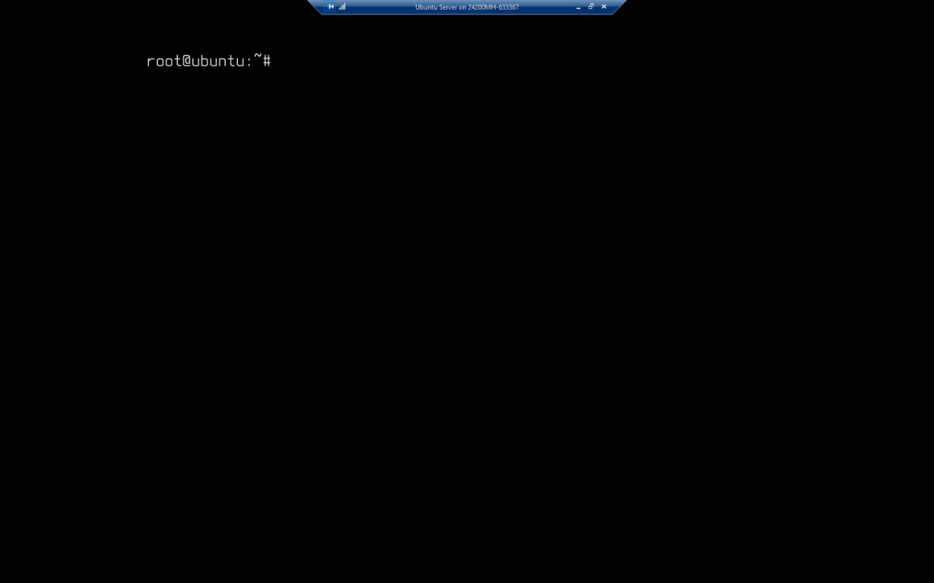
# - Compose the nano command for /etc/bind/named.conf at the root prompt, fixing a path typo
pyautogui.write('n')
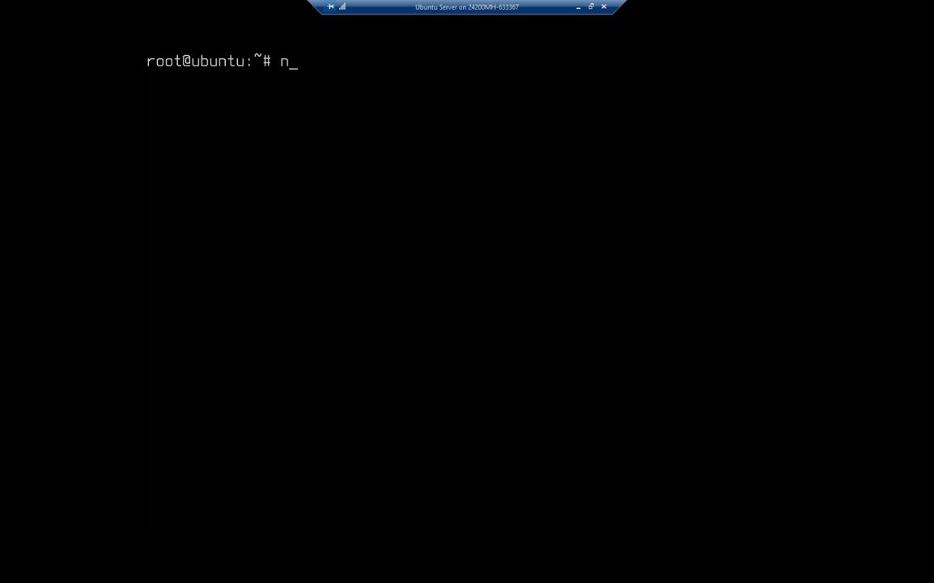
pyautogui.write('ano /etc')
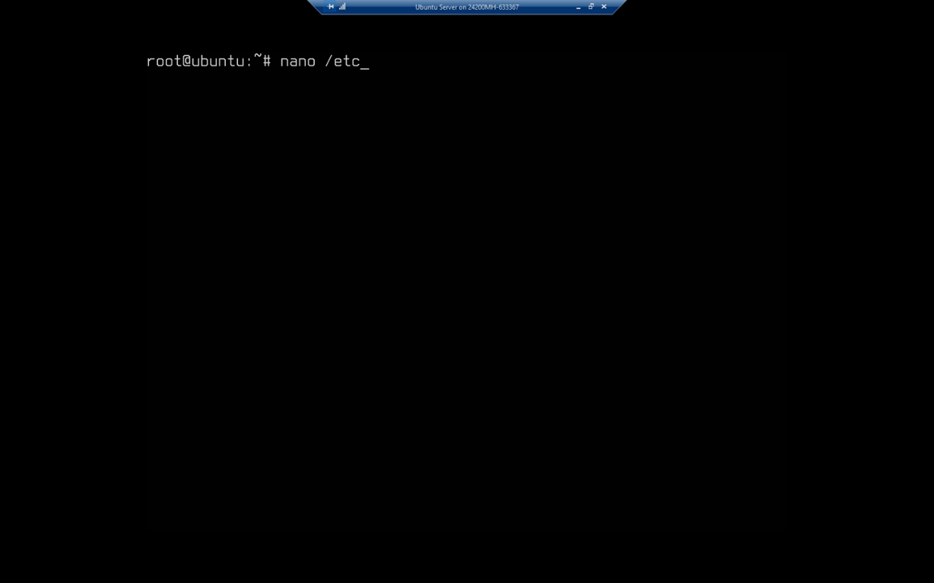
pyautogui.press('Backspace')
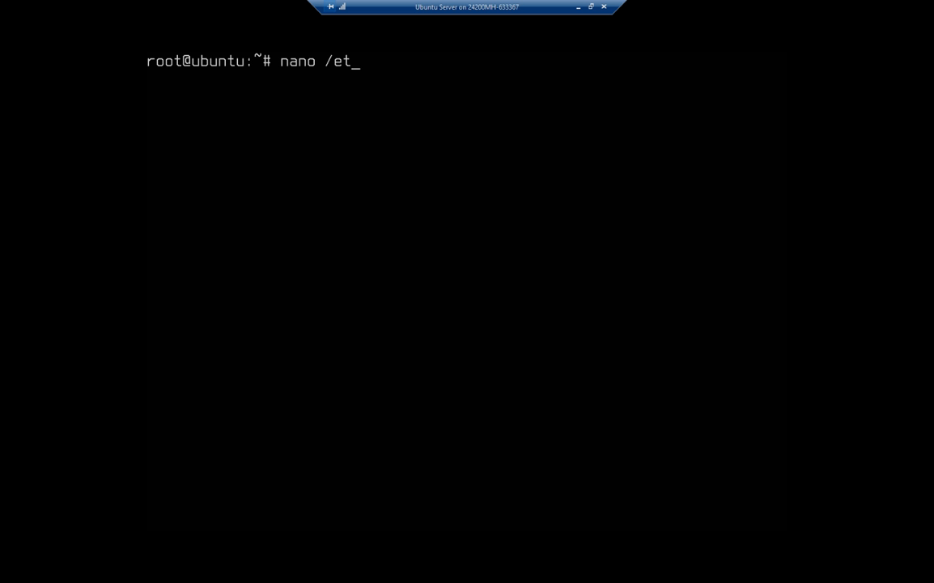
pyautogui.write('c/')
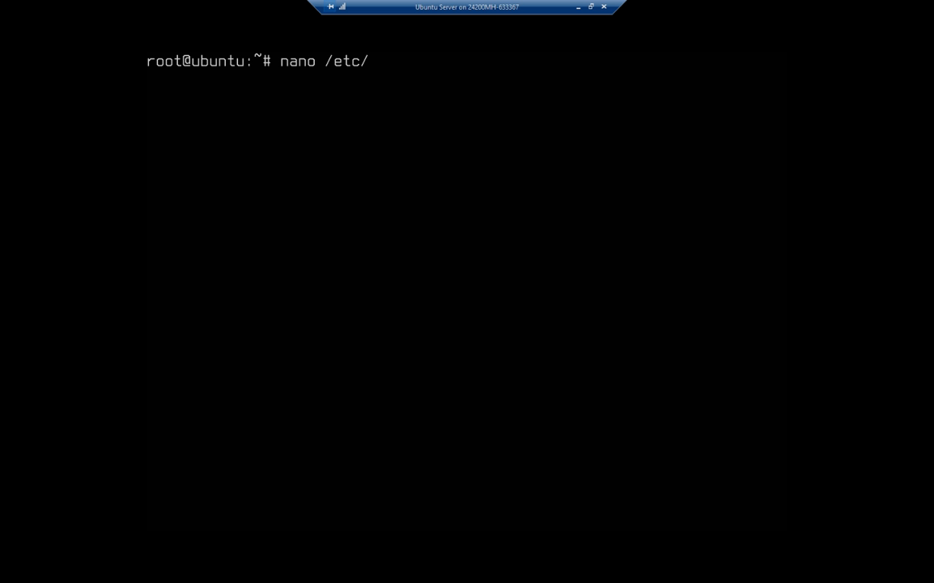
pyautogui.write('bind/')
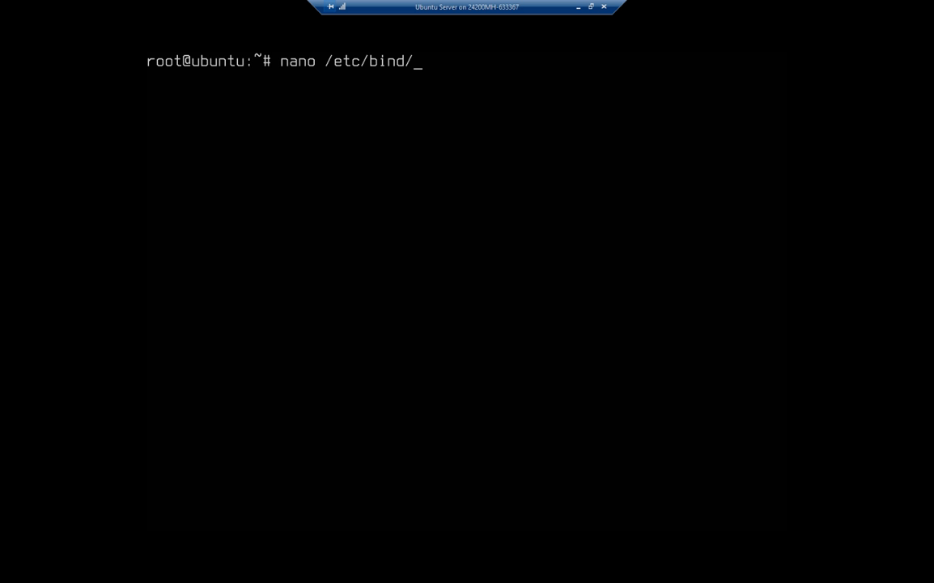
pyautogui.write('named.co')
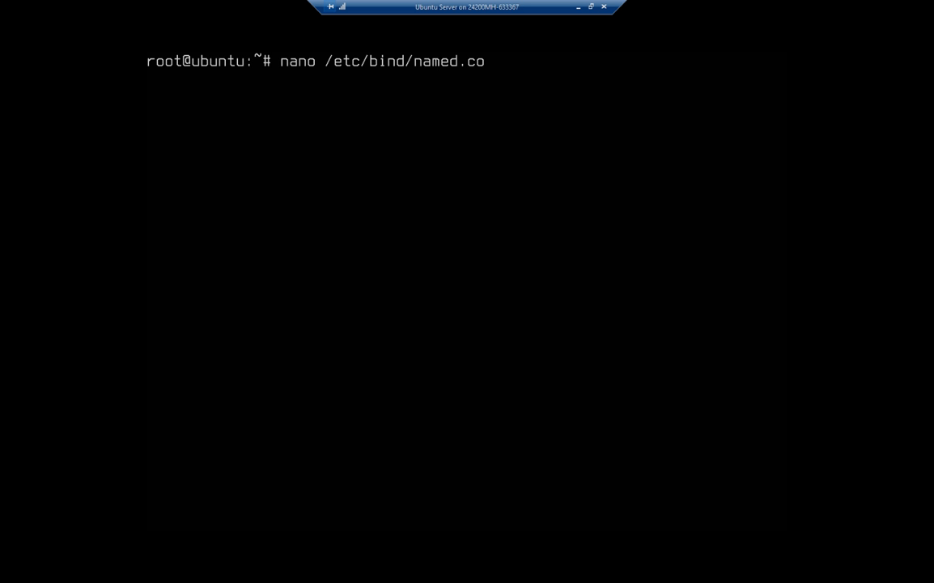
# - Open named.conf and begin the block zone "dalton.local" IN {
pyautogui.press('Return')
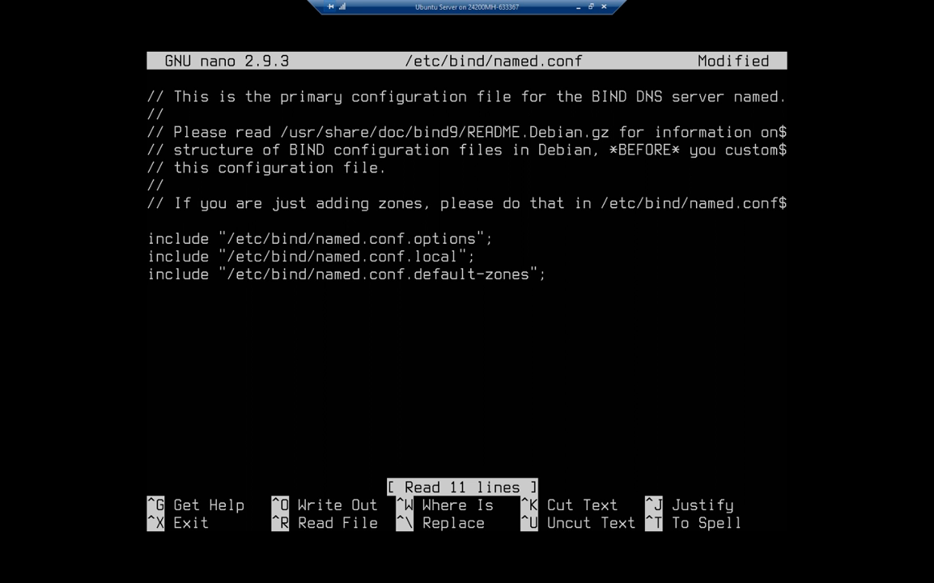
pyautogui.write('zone')
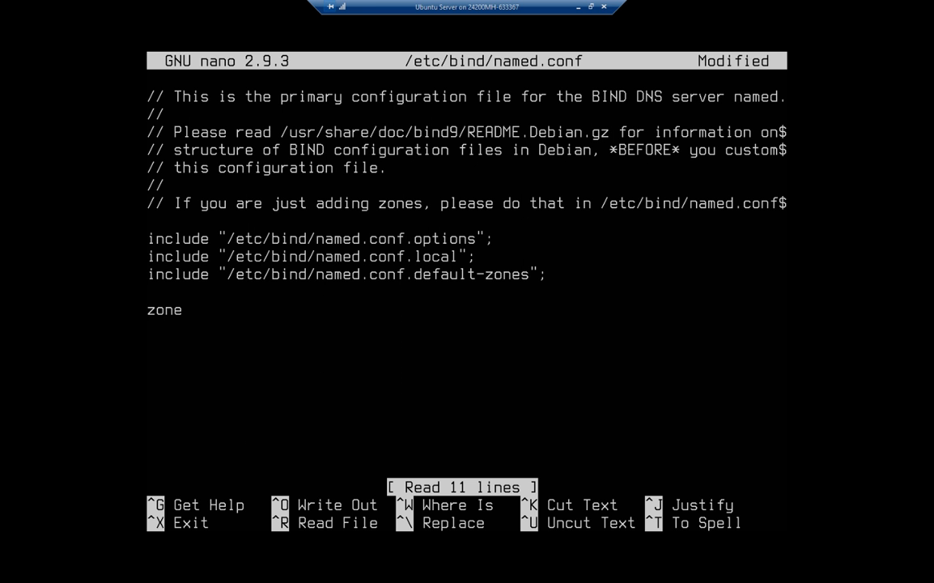
pyautogui.write('"dalt')
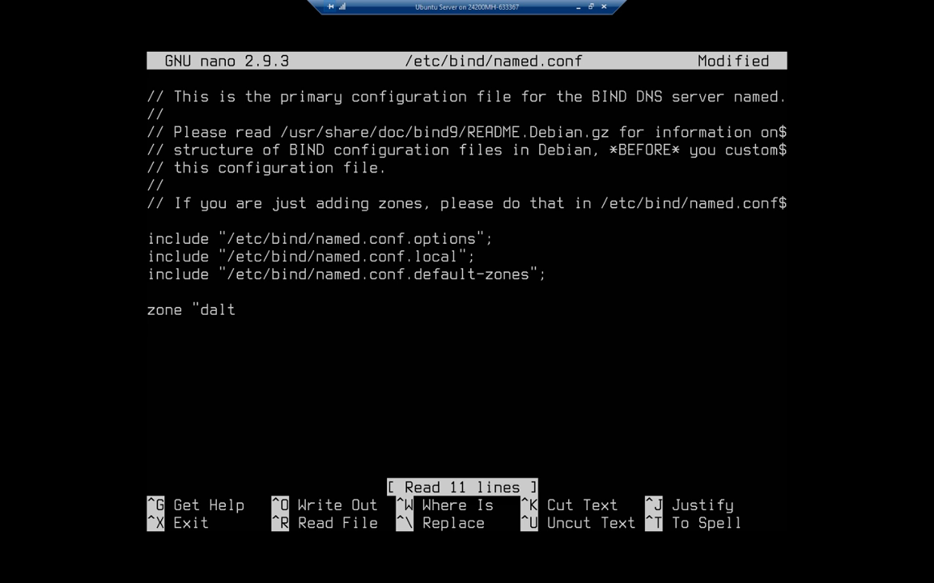
pyautogui.write('on.loc')
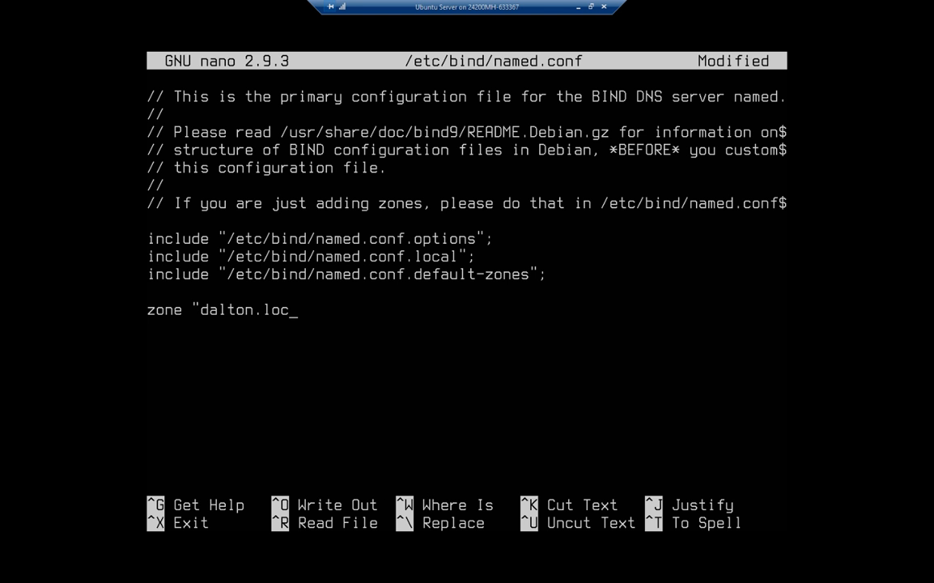
pyautogui.write('al" {')
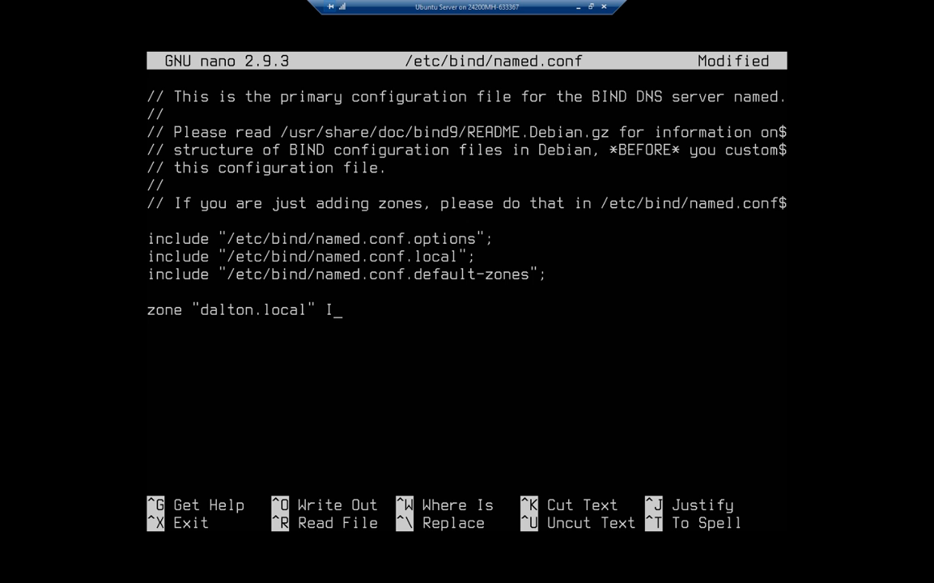
pyautogui.write('N')
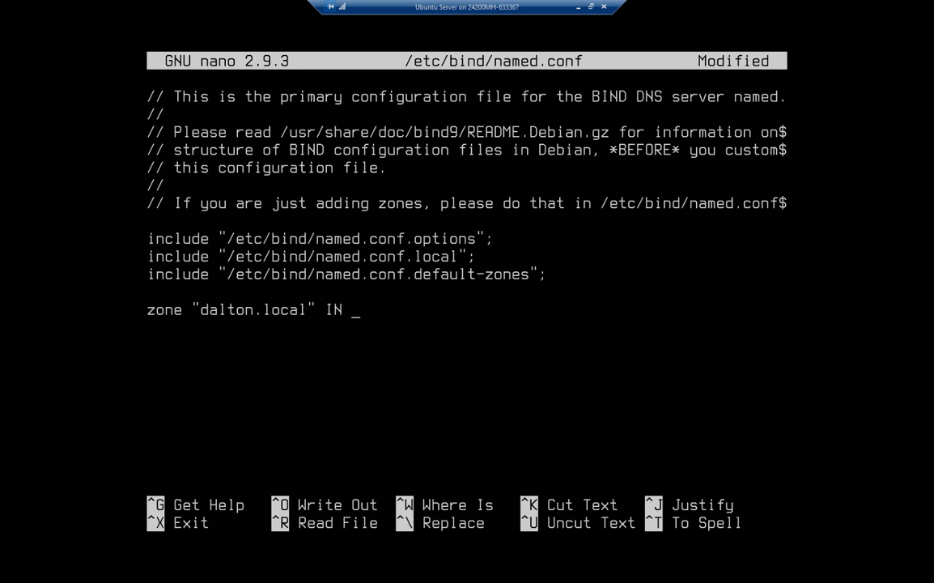
pyautogui.write('{')
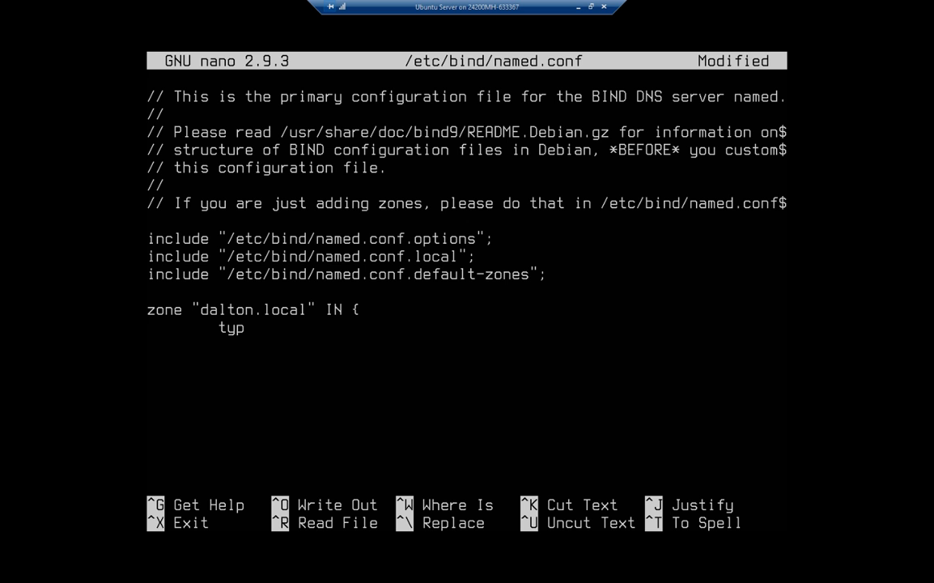
# - Declare the zone as type master; inside the block
pyautogui.write('e ma')
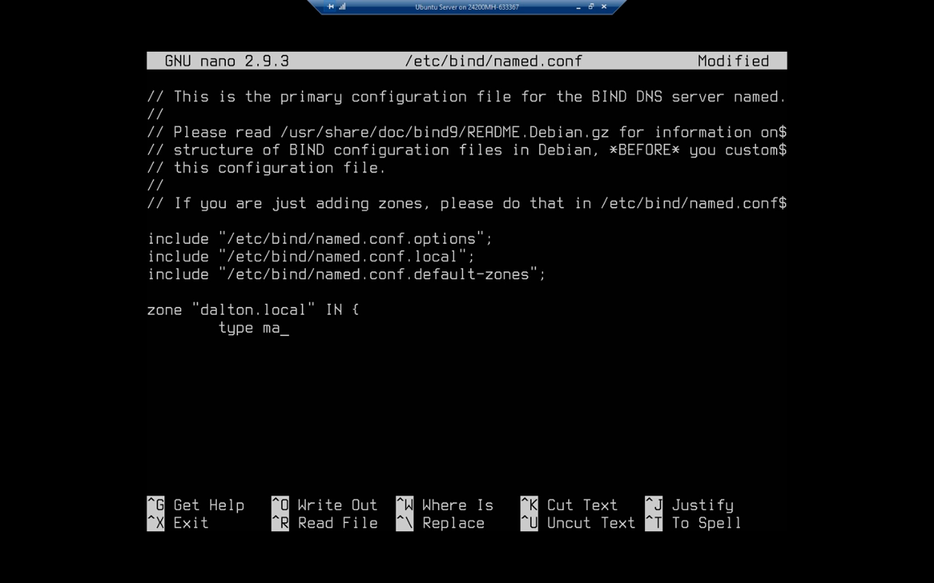
pyautogui.write('ster')
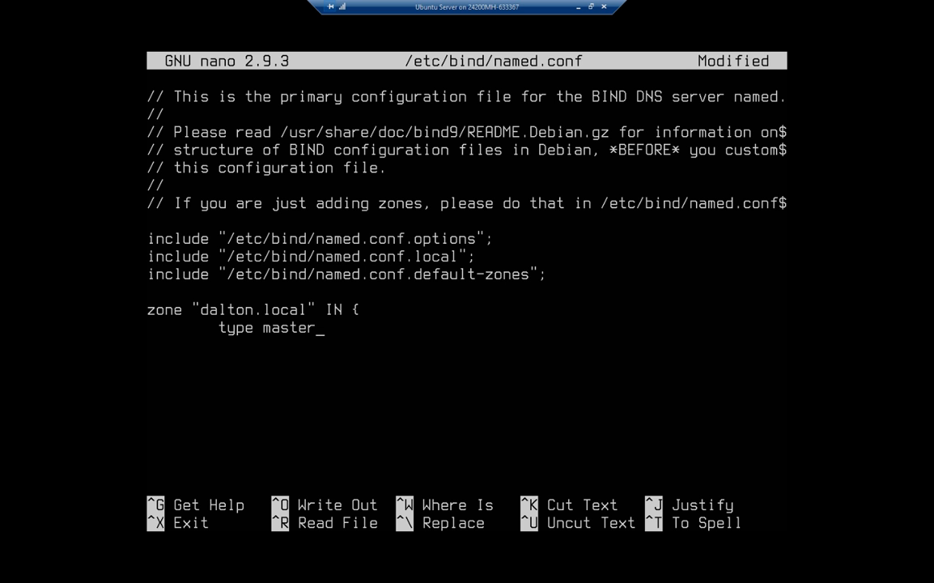
pyautogui.write(';')
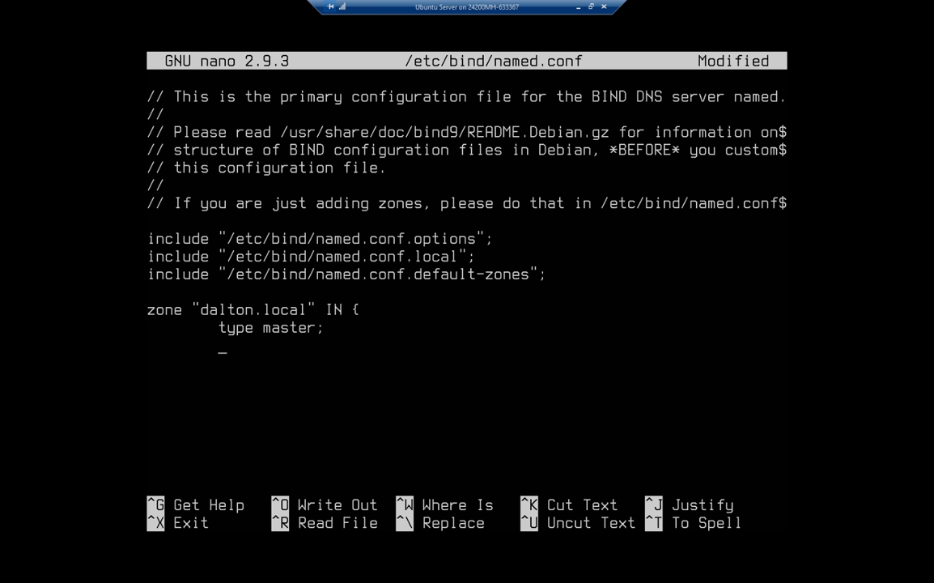
# - Add the line file "/etc/bind/net.dalton.local"; correcting the file name
pyautogui.write('file')
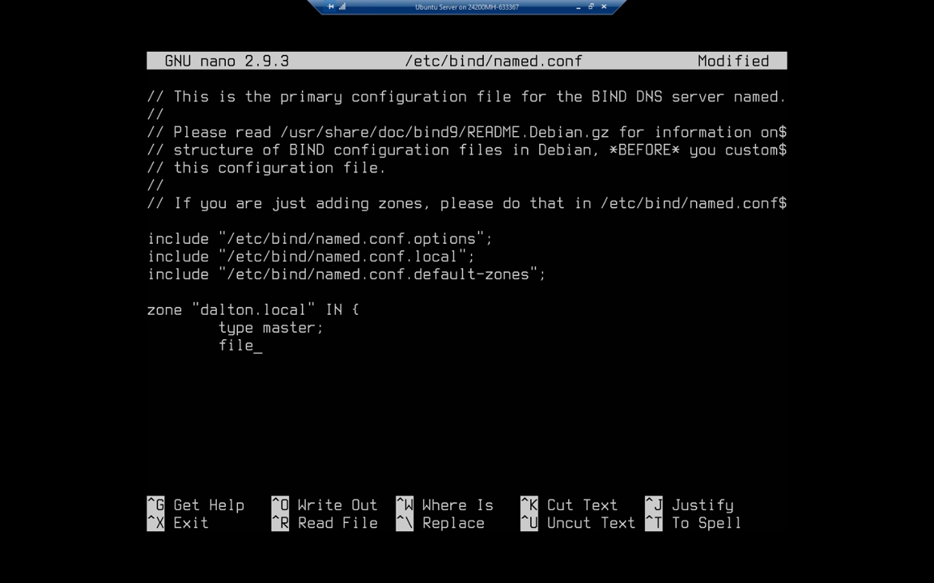
pyautogui.write('"/etc/')
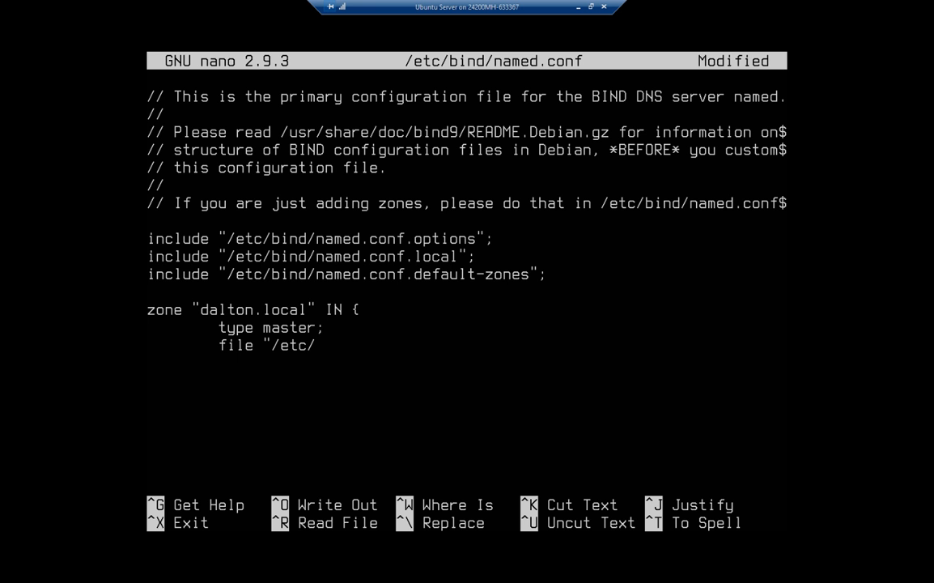
pyautogui.write('bind')
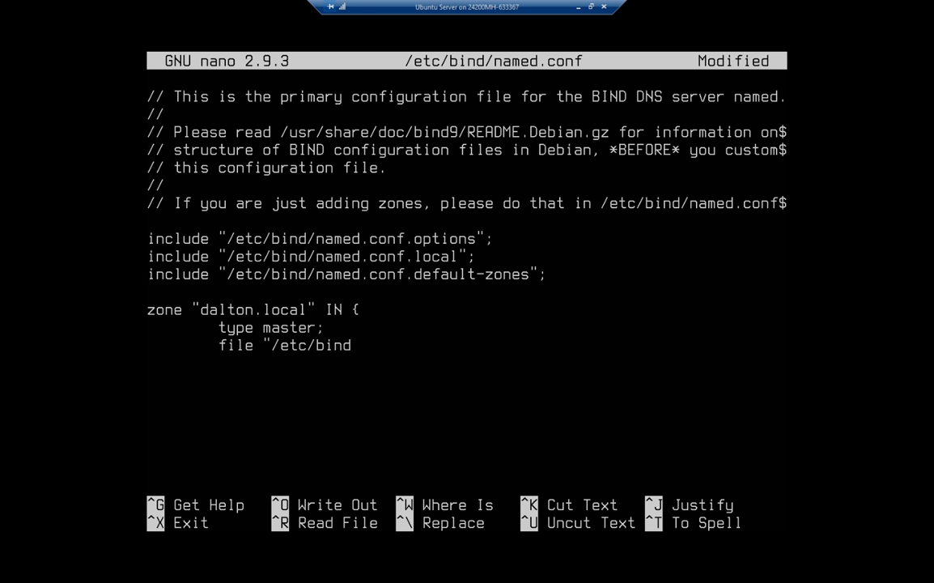
pyautogui.write('name')
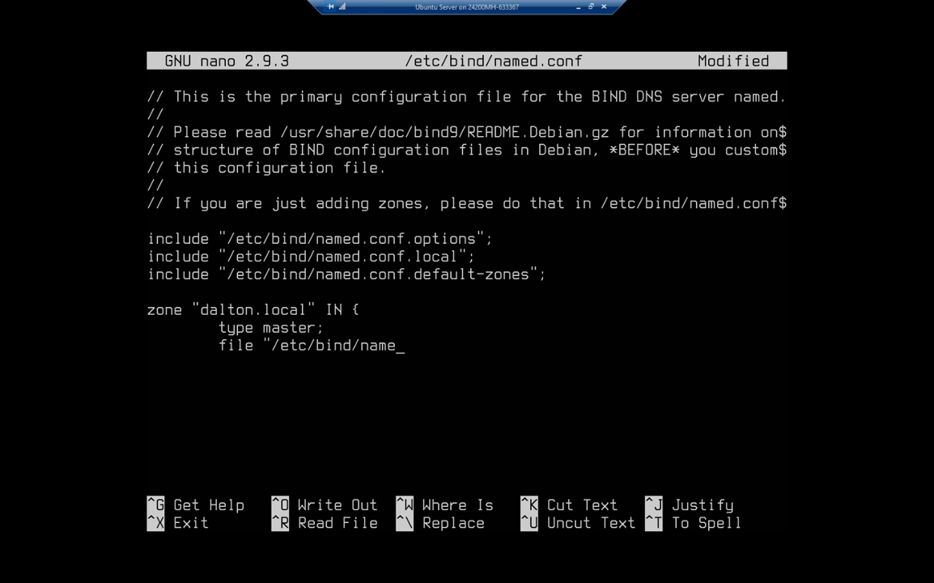
pyautogui.press('BackSpace')
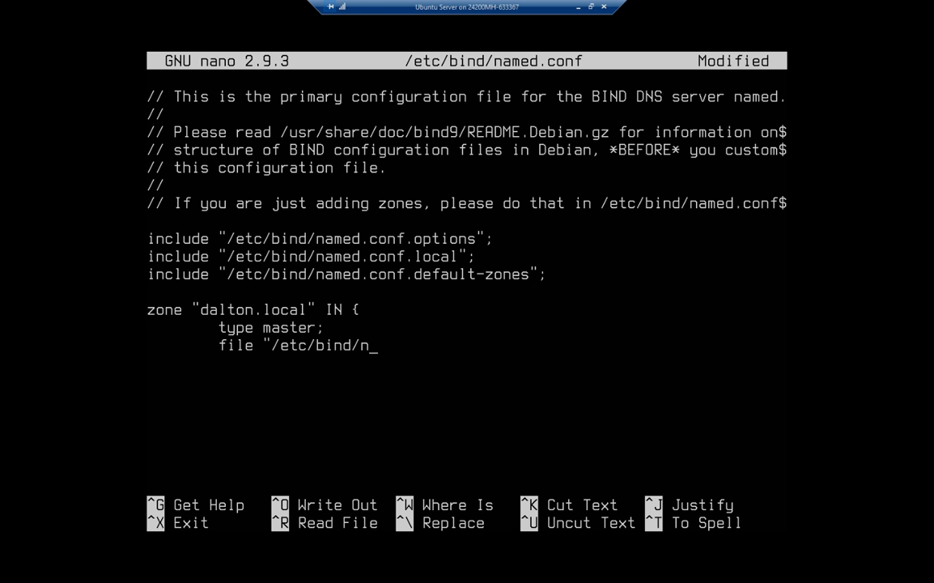
pyautogui.write('et.d')
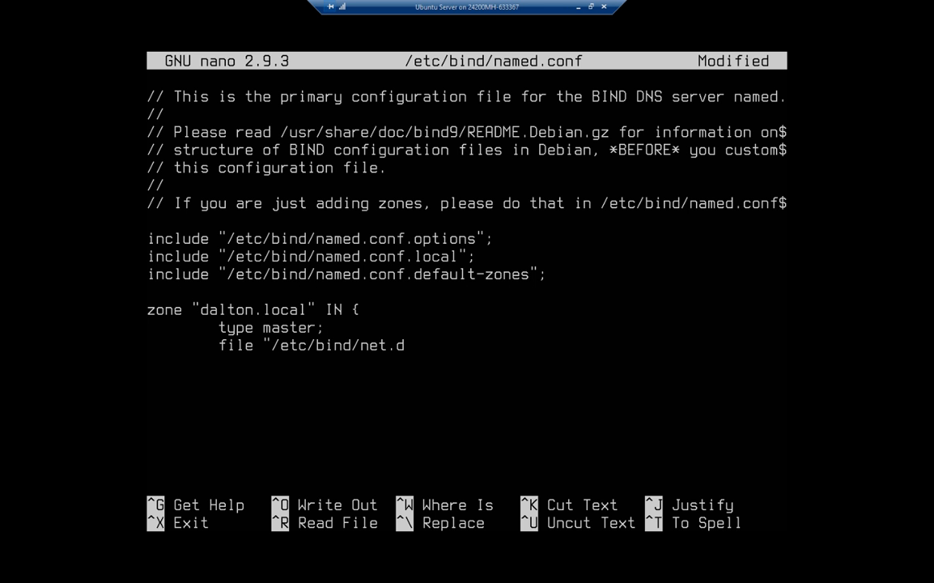
pyautogui.write('dalton.local')
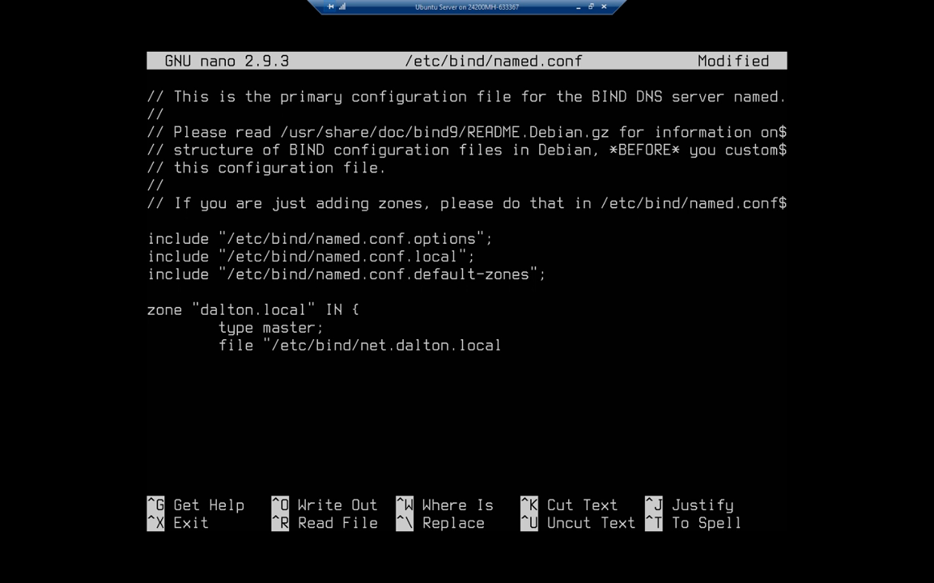
pyautogui.write('"')
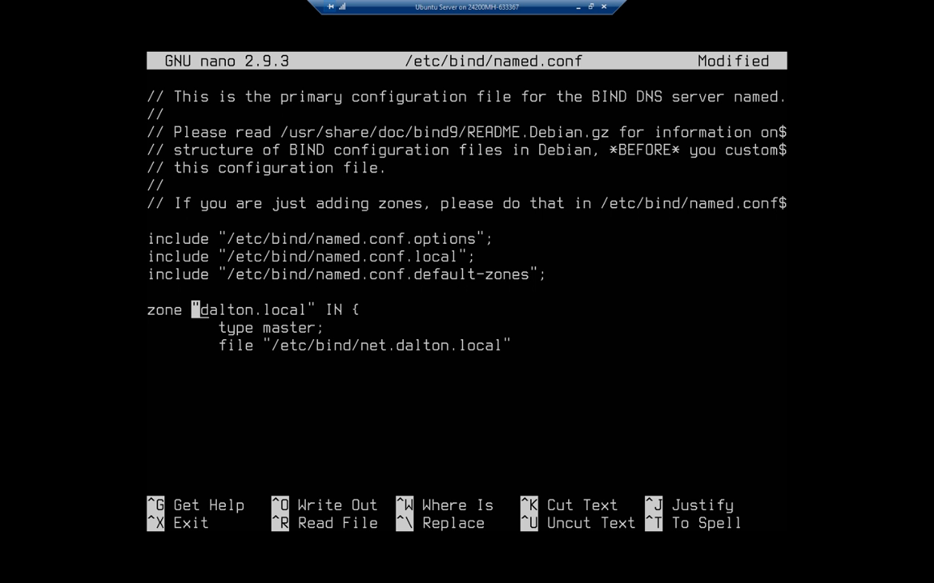
# - Close the zone block with }; and save named.conf
pyautogui.doubleClick(249, 309)
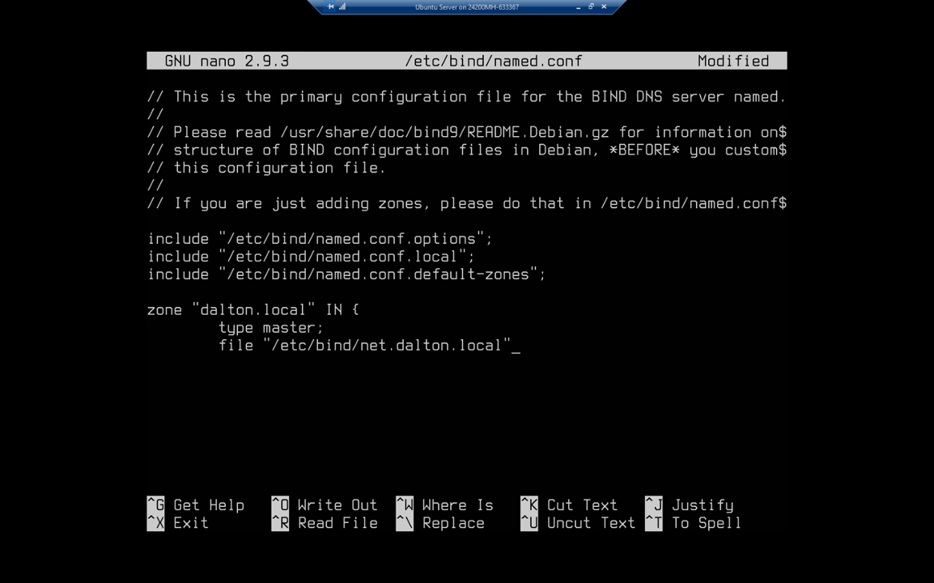
pyautogui.moveTo(516, 346)
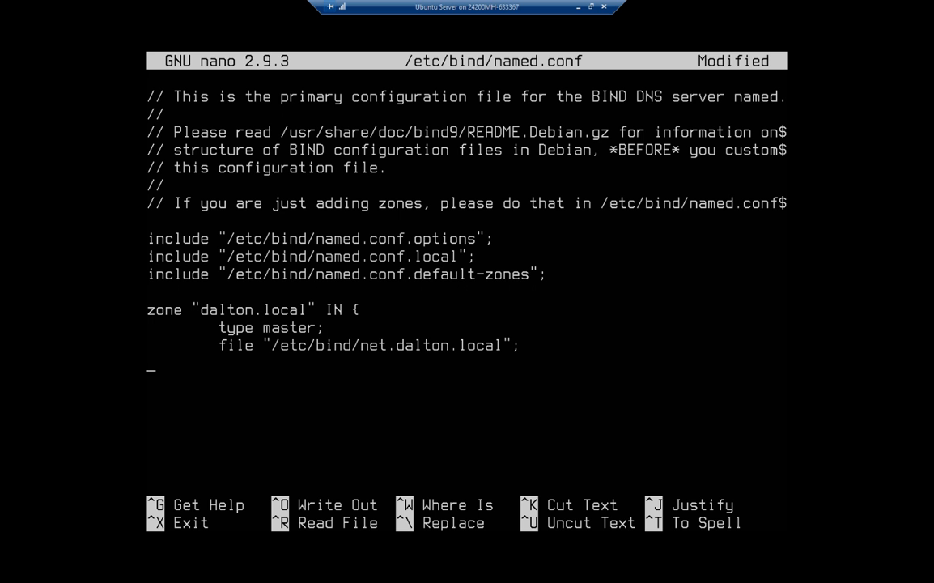
pyautogui.write('}')
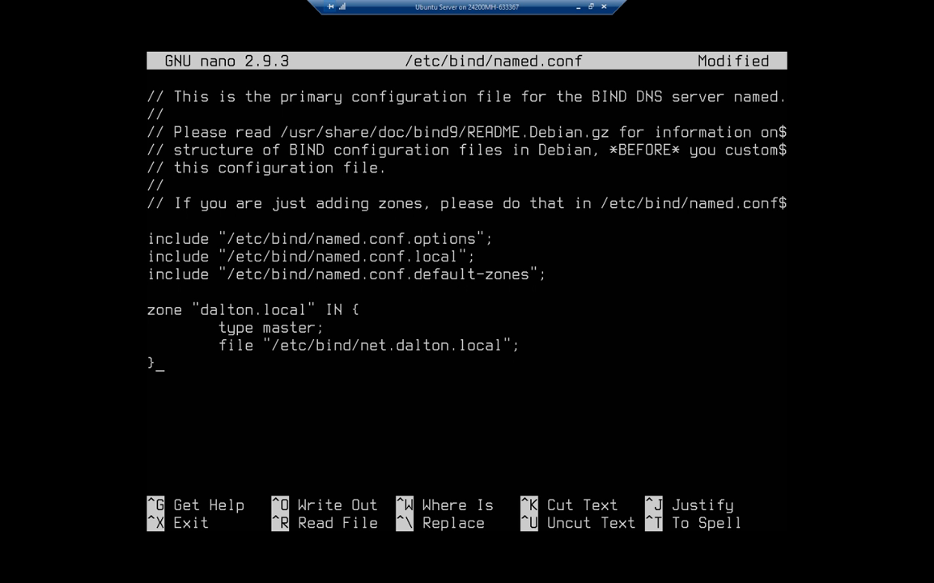
pyautogui.write(';')
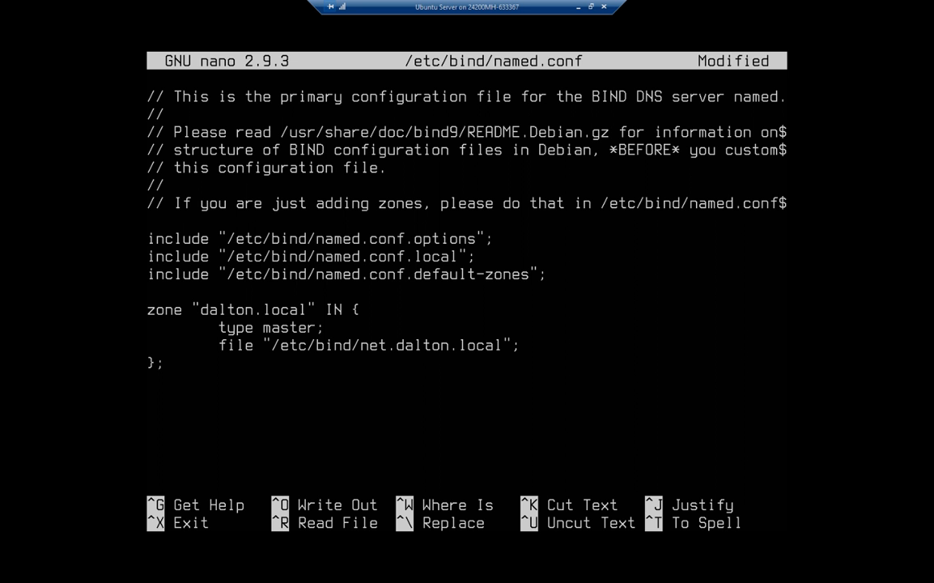
pyautogui.press('ctrl+o')
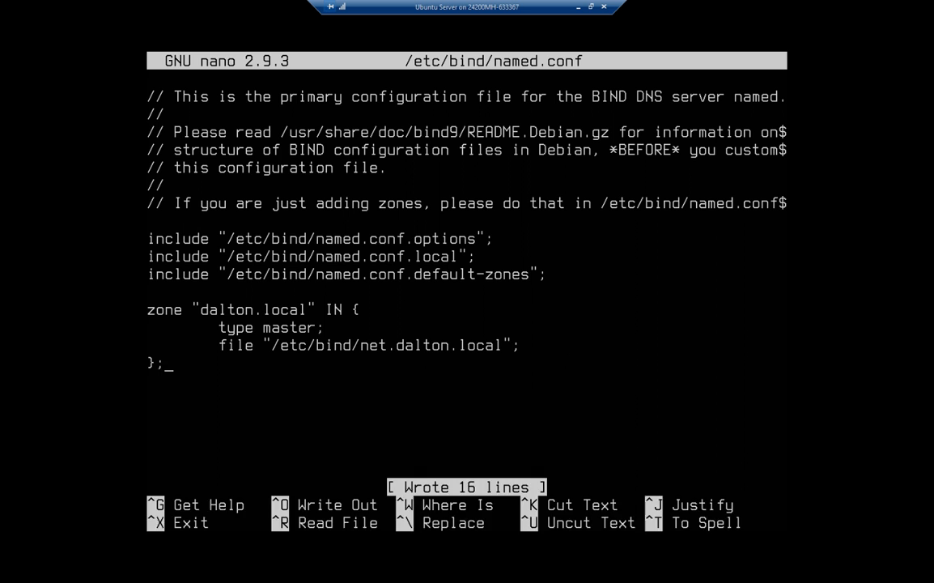
# - Leave nano and run ls -l /etc/bind to list the BIND configuration files
pyautogui.press('ctrl+x')
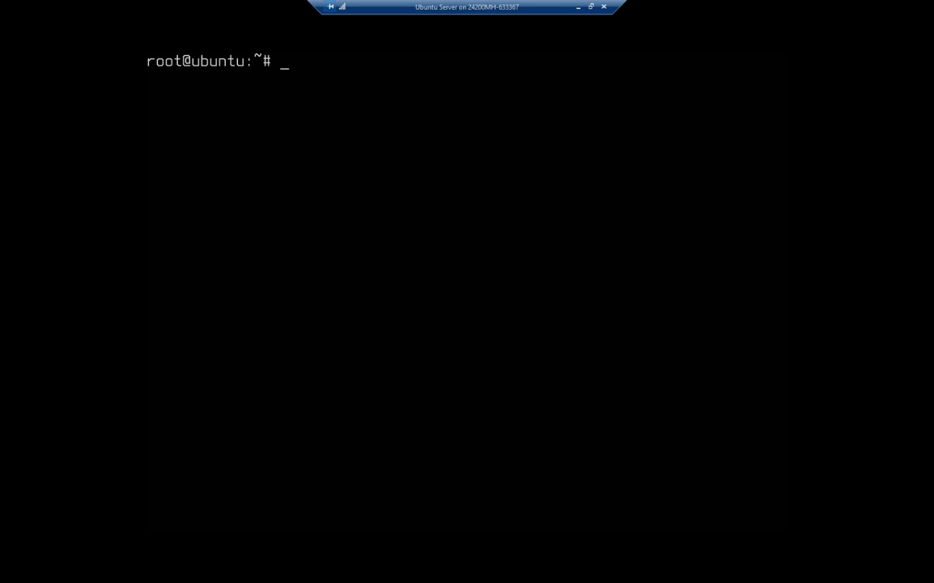
pyautogui.write('ls')
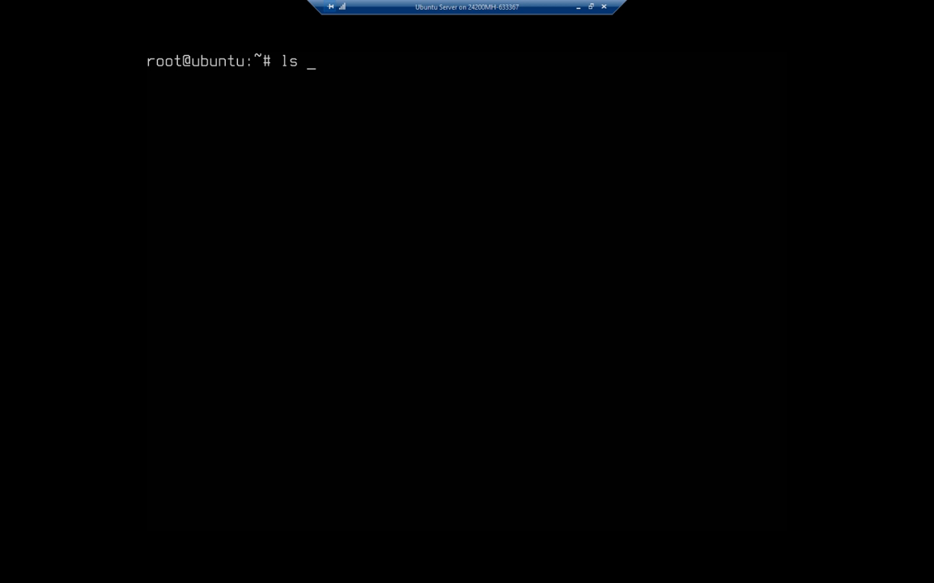
pyautogui.write('-l')
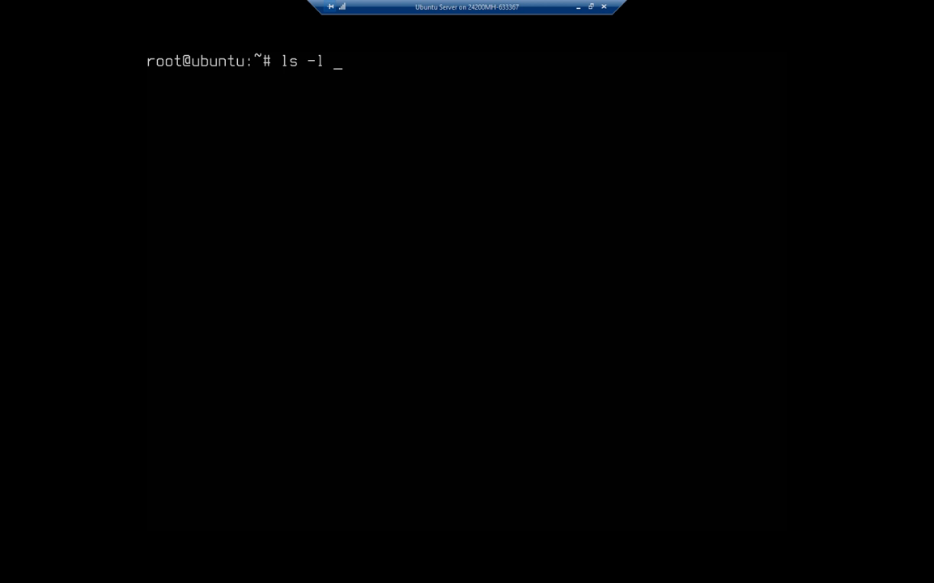
pyautogui.write('/etc/bin')
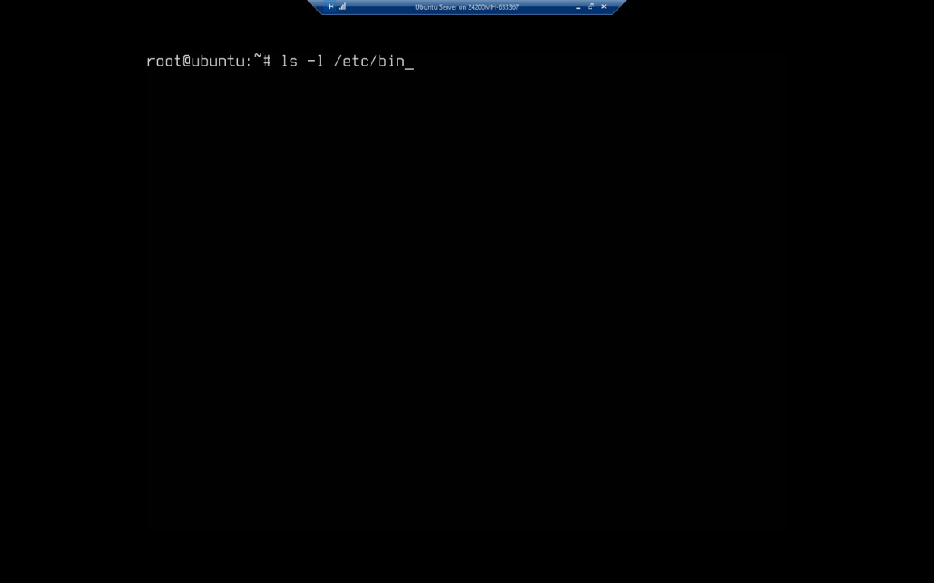
pyautogui.press('Return')
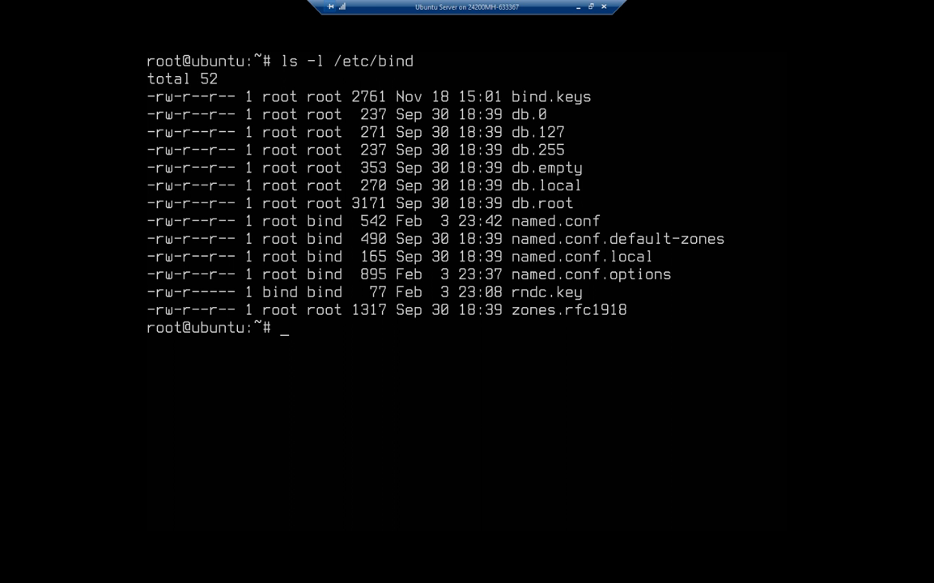
# - Copy /etc/bind/db.local to /etc/bind/net.dalton.local with cp
pyautogui.write('cp')
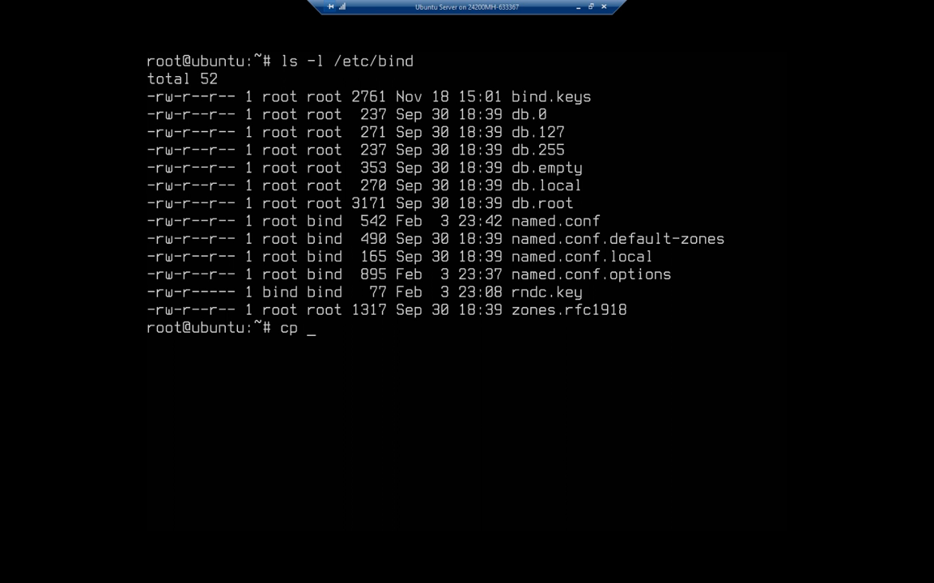
pyautogui.write('/etc/')
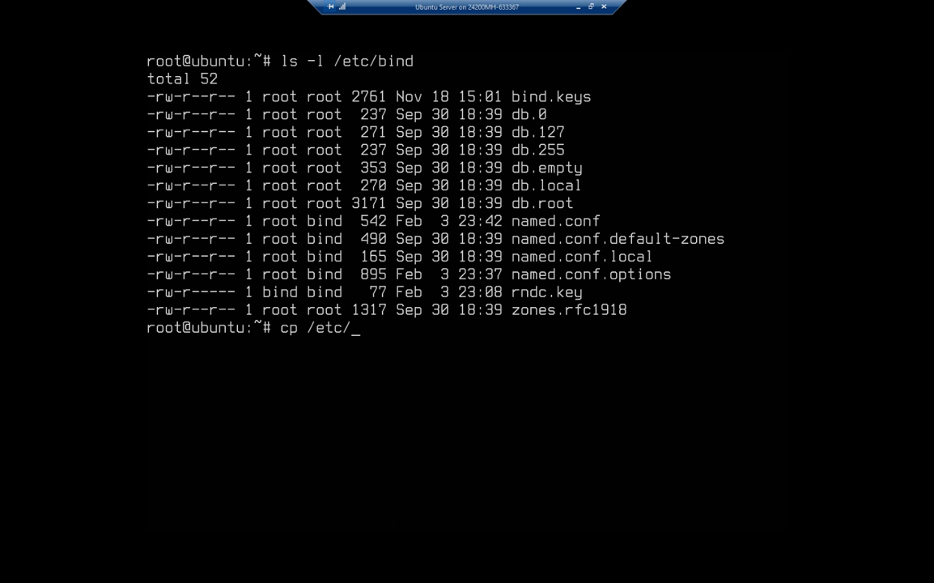
pyautogui.write('bind')
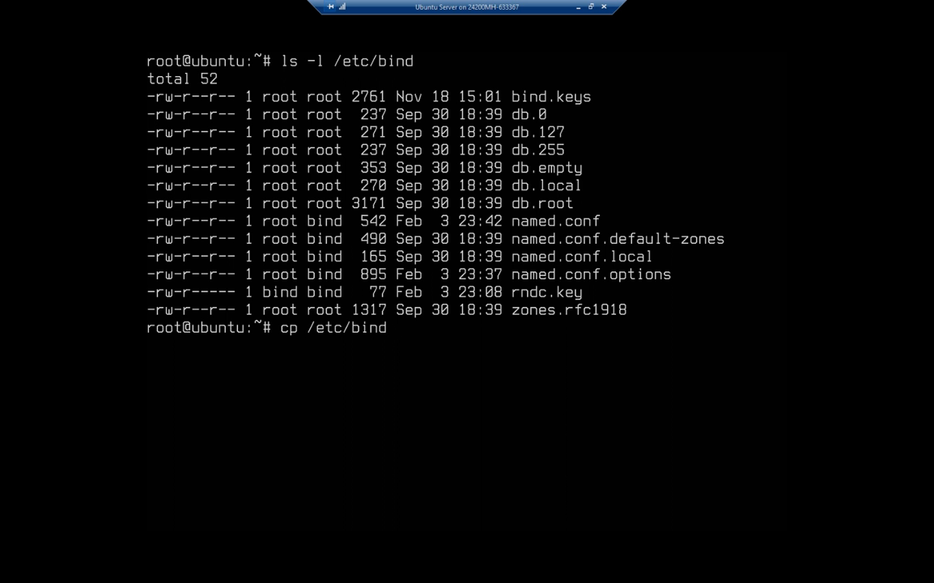
pyautogui.write('/')
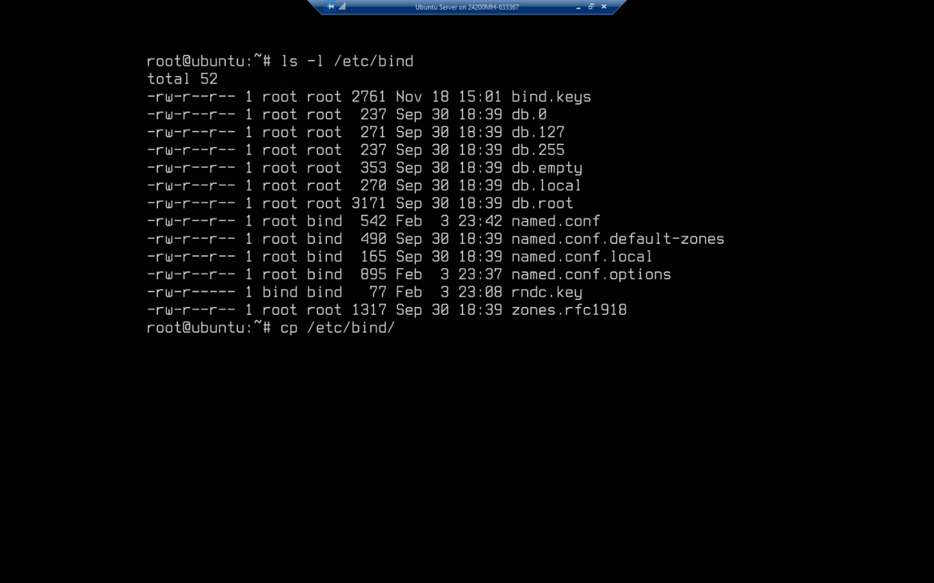
pyautogui.write('db.local')
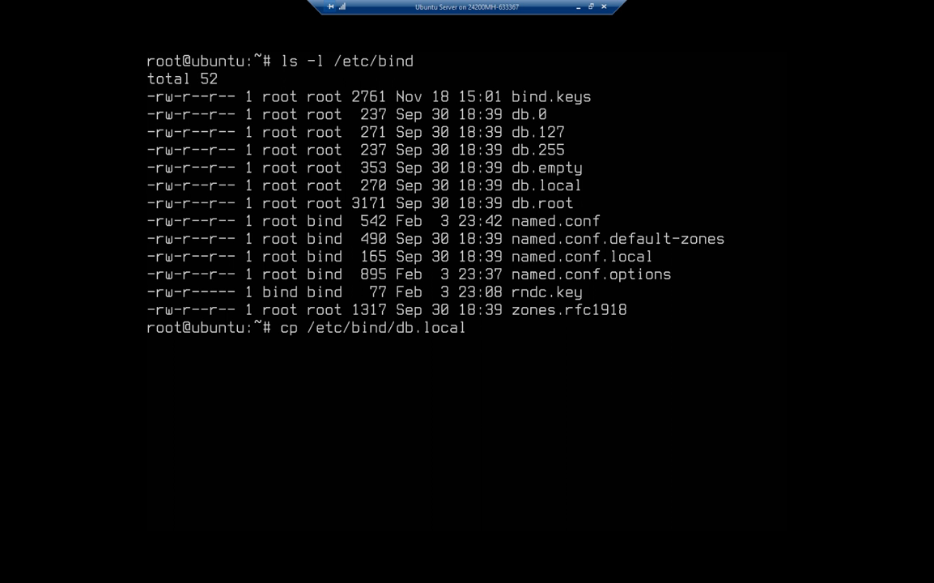
pyautogui.write('/etc/')
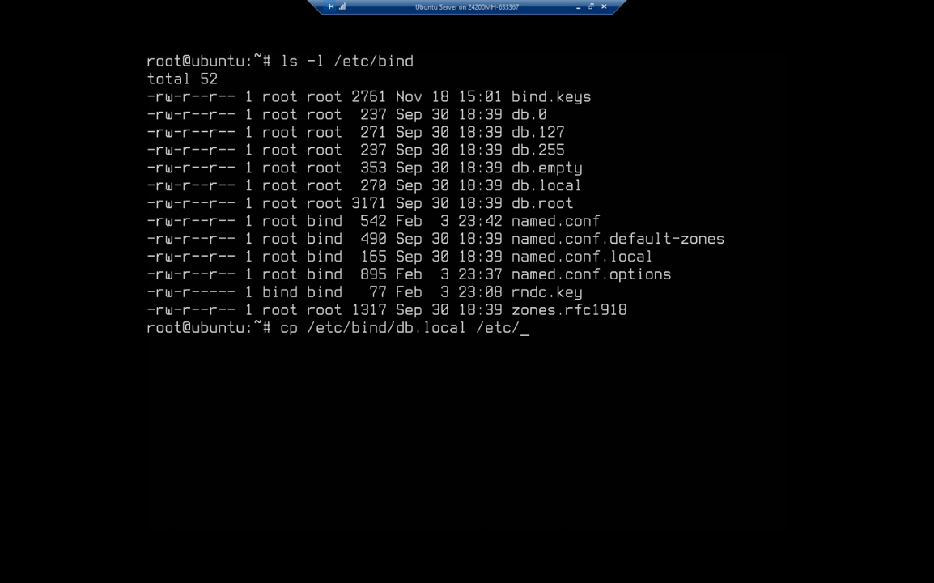
pyautogui.write('bind/')
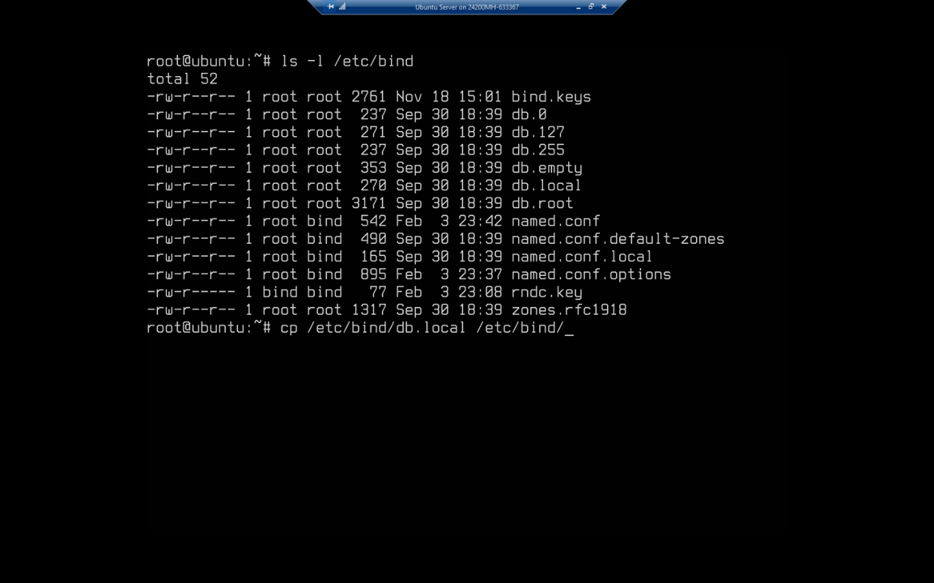
pyautogui.write('net.dal')
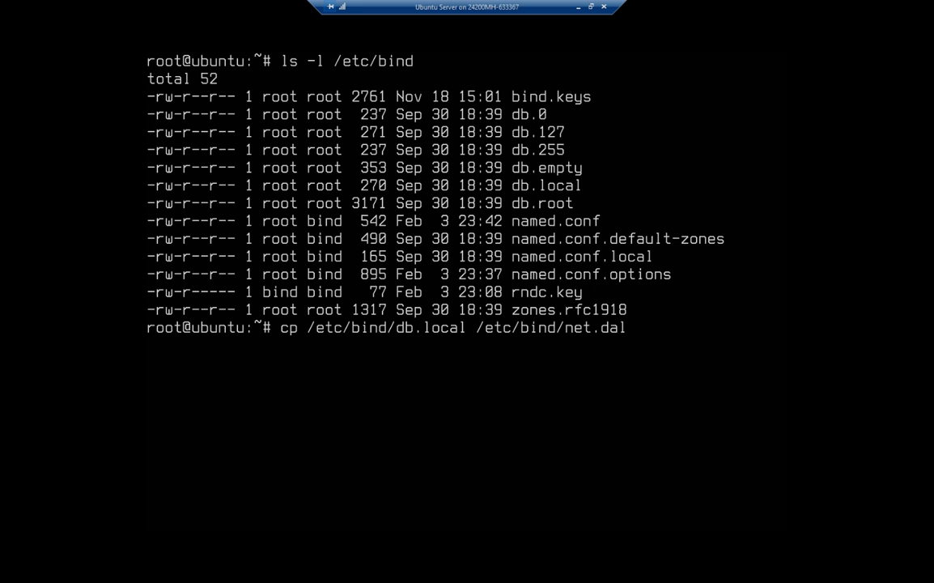
pyautogui.write('ton.local')
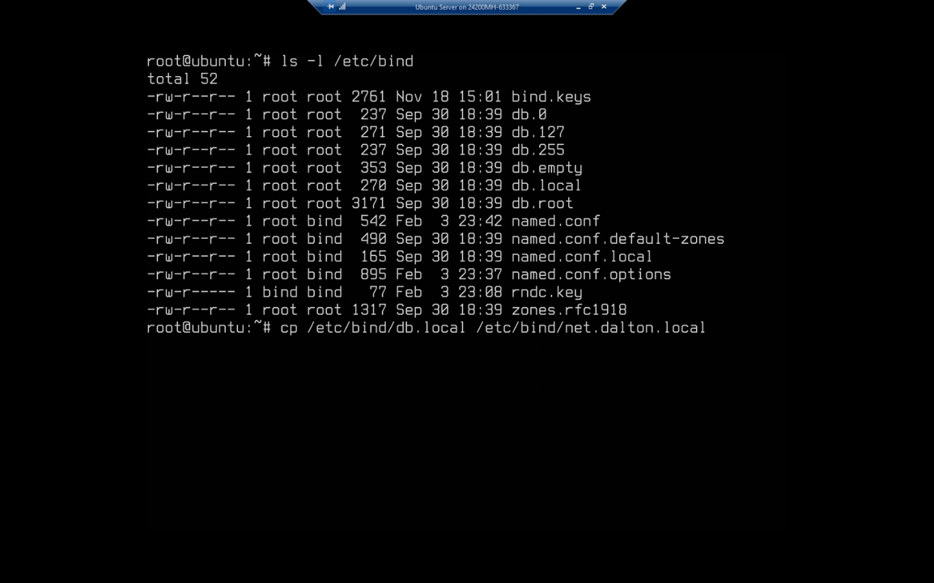
pyautogui.press('Return')
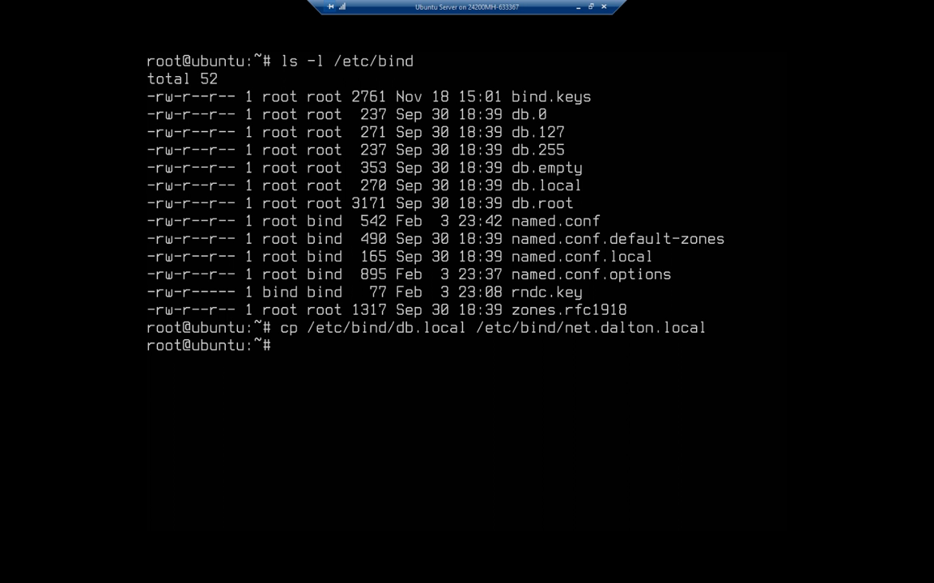
# - Compose the nano command for /etc/bind/net.dalton.local
pyautogui.write('nano')
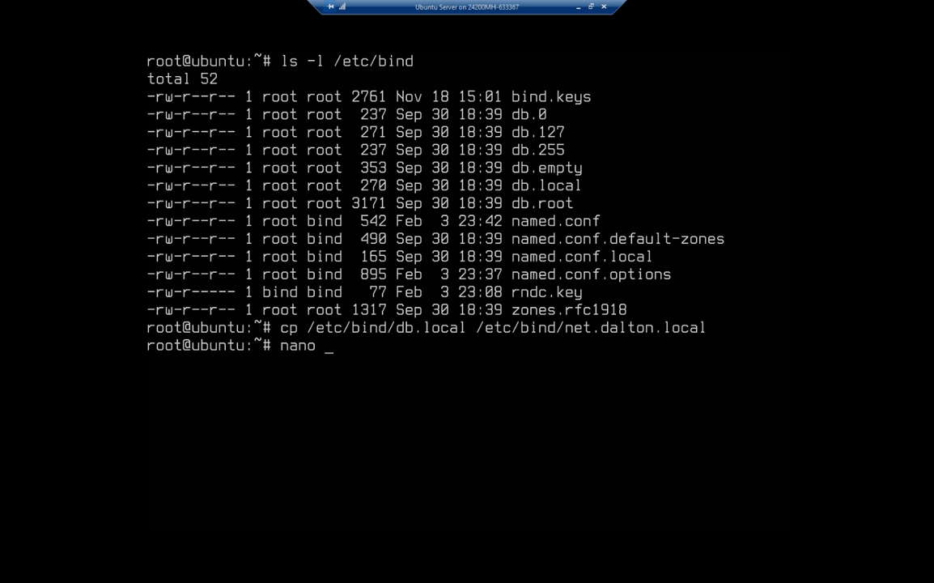
pyautogui.write('/etc')
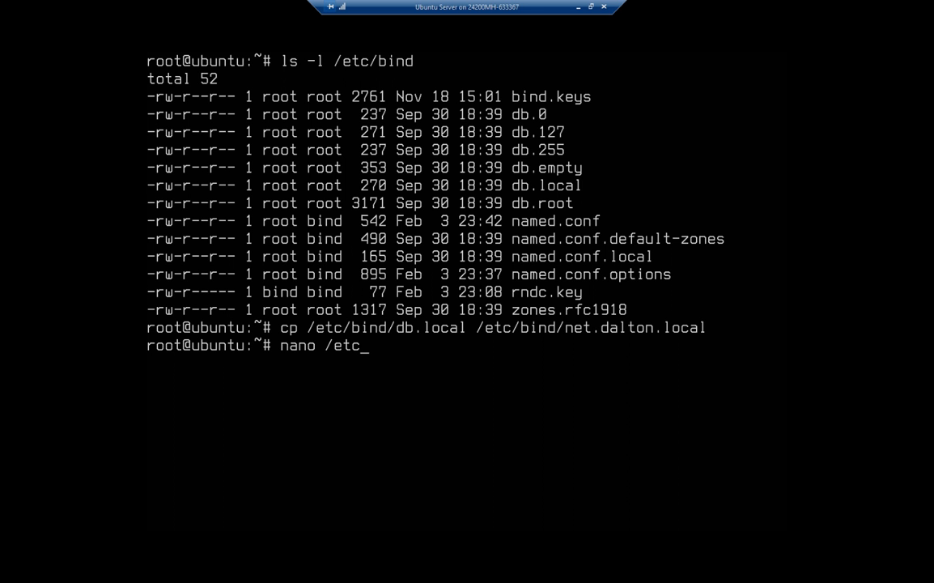
pyautogui.write('bind')
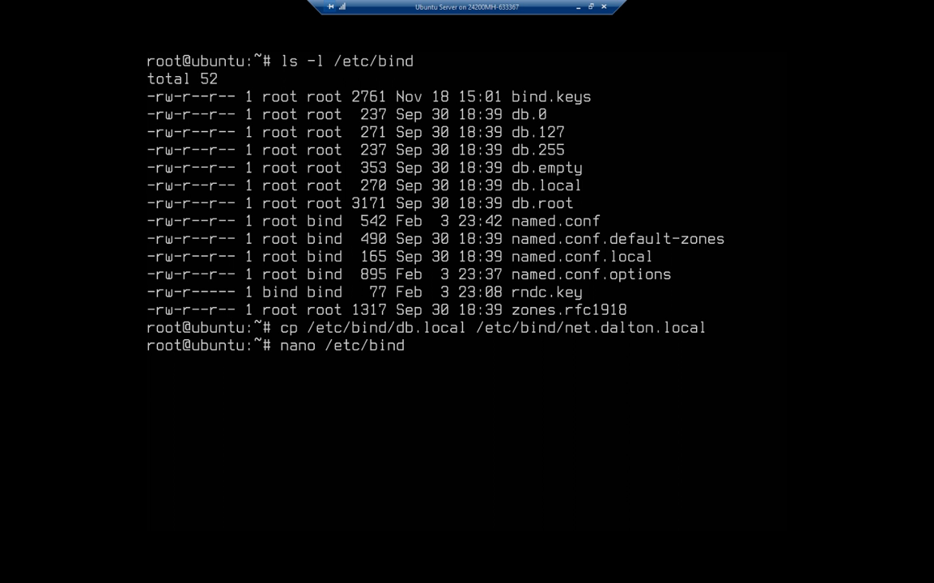
pyautogui.write('net.')
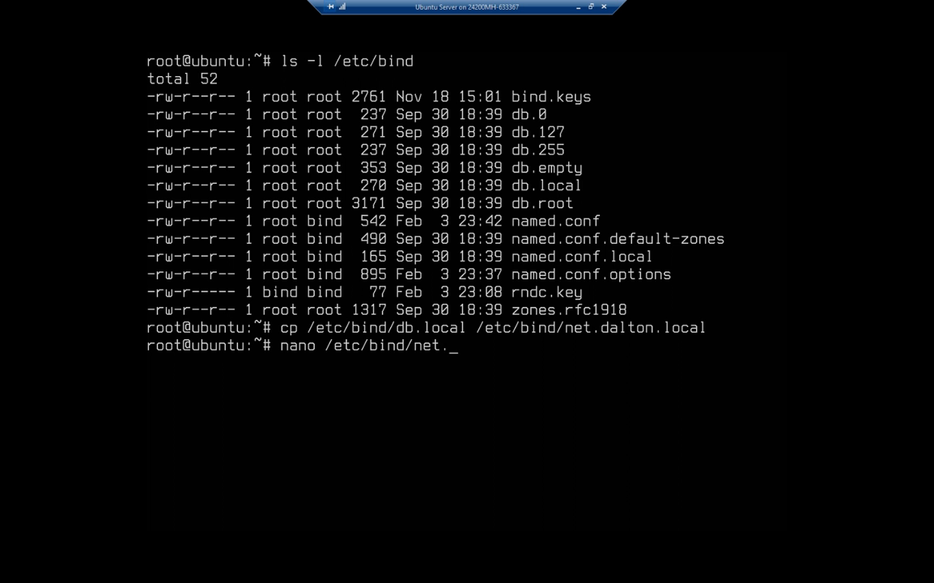
pyautogui.write('dalton.')
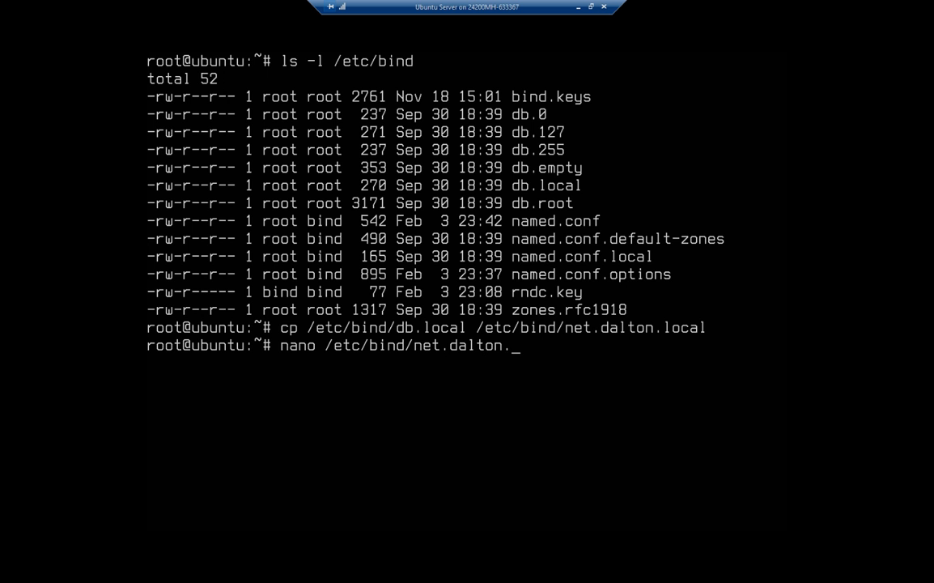
# - Open the zone file and replace localhost in the SOA line with dalton.local. and root.dalton.local
pyautogui.press('Return')
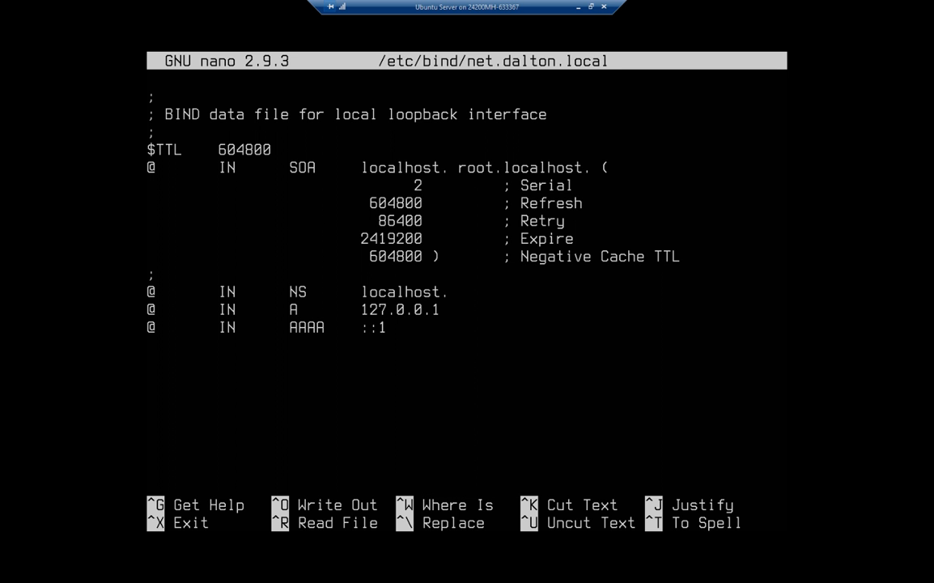
pyautogui.click(363, 166)
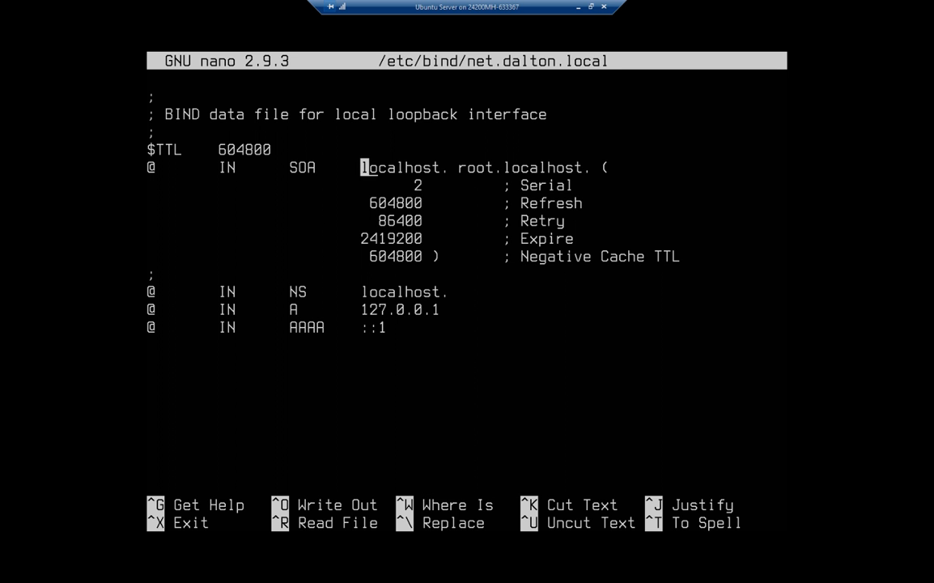
pyautogui.doubleClick(400, 168)
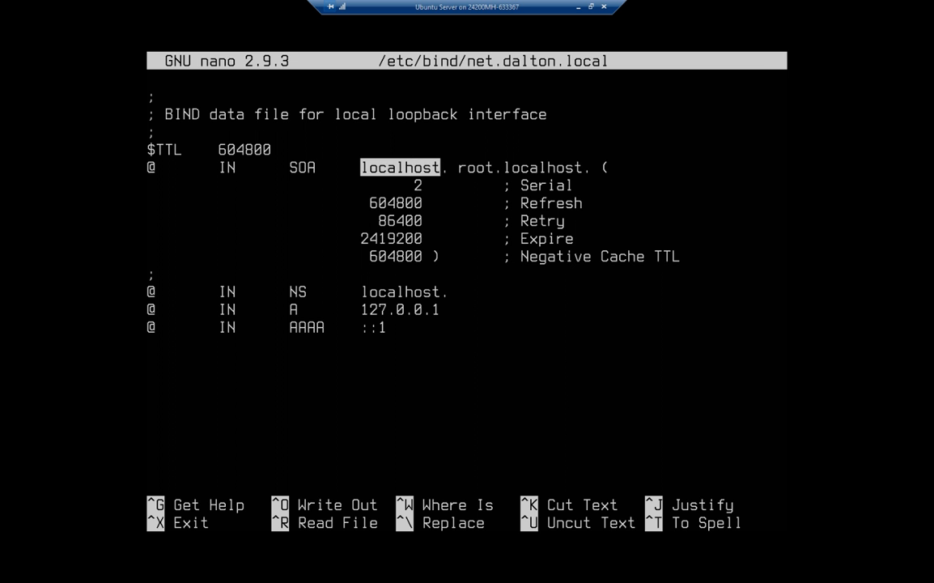
pyautogui.press('Backspace')
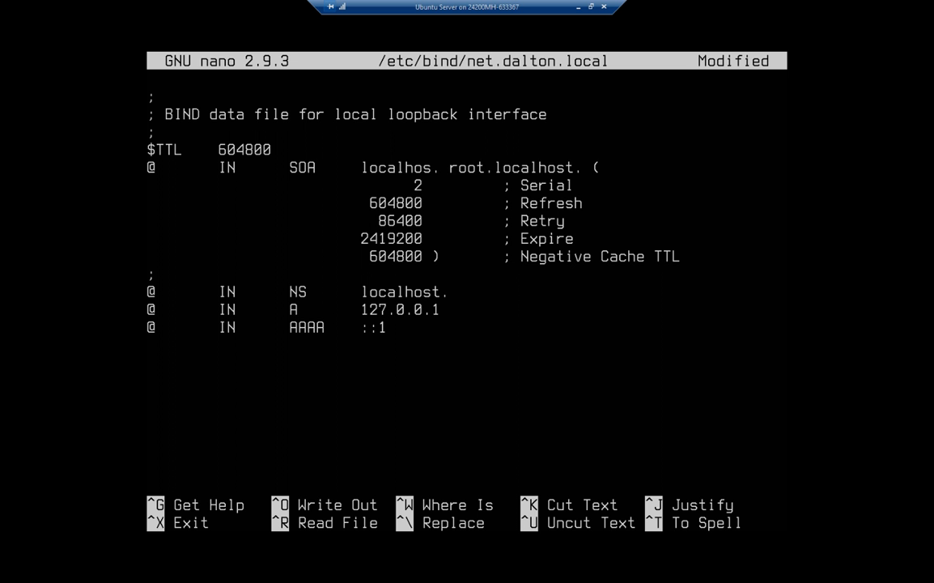
pyautogui.write('dalto')
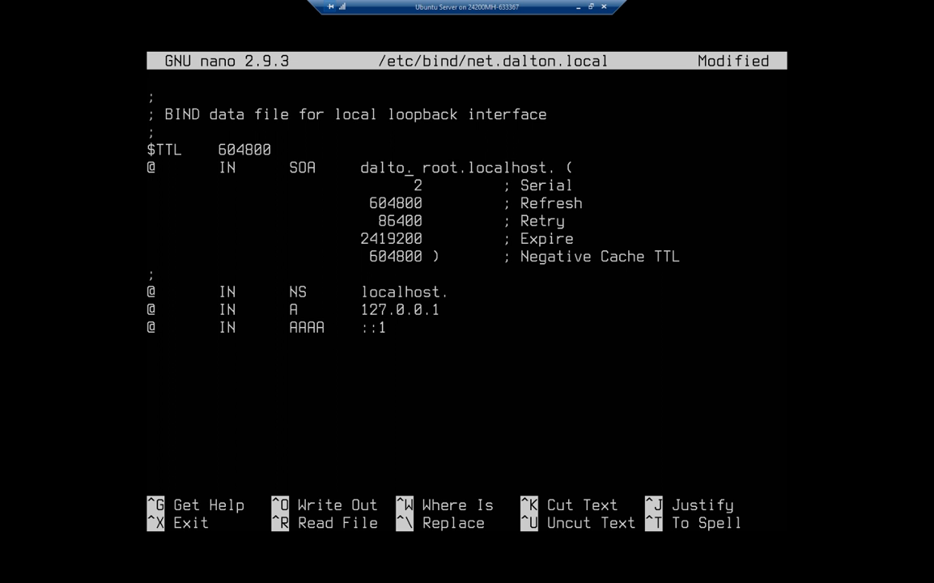
pyautogui.write('n.local')
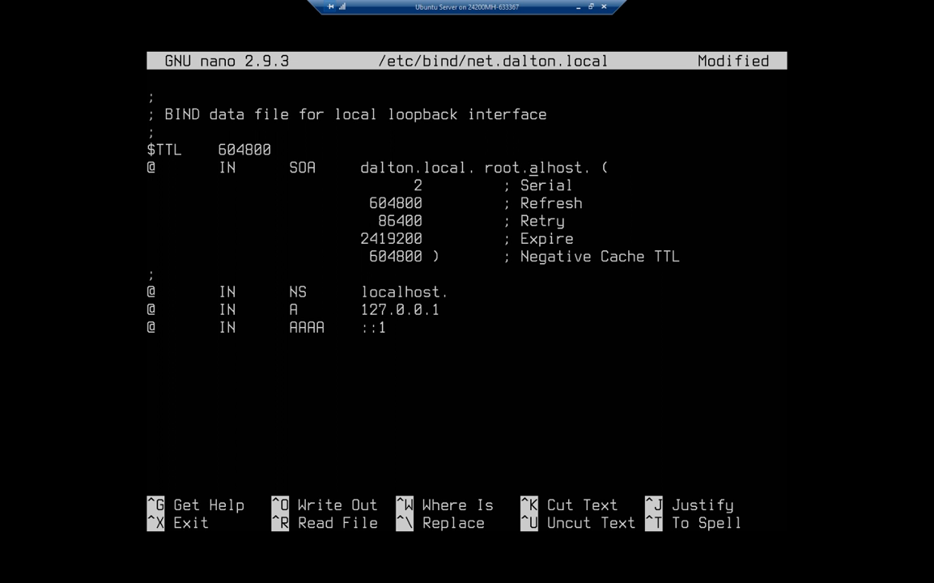
pyautogui.press('BackSpace')
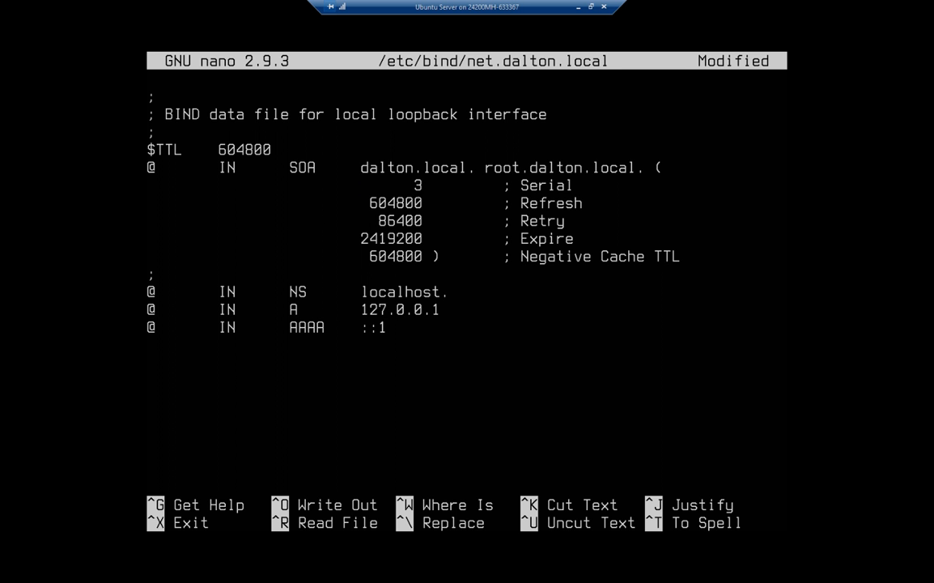
# - Set the NS record to dalton.local. and the A record to 192.168.1.50, then start a new 'file' line
pyautogui.click(429, 186)
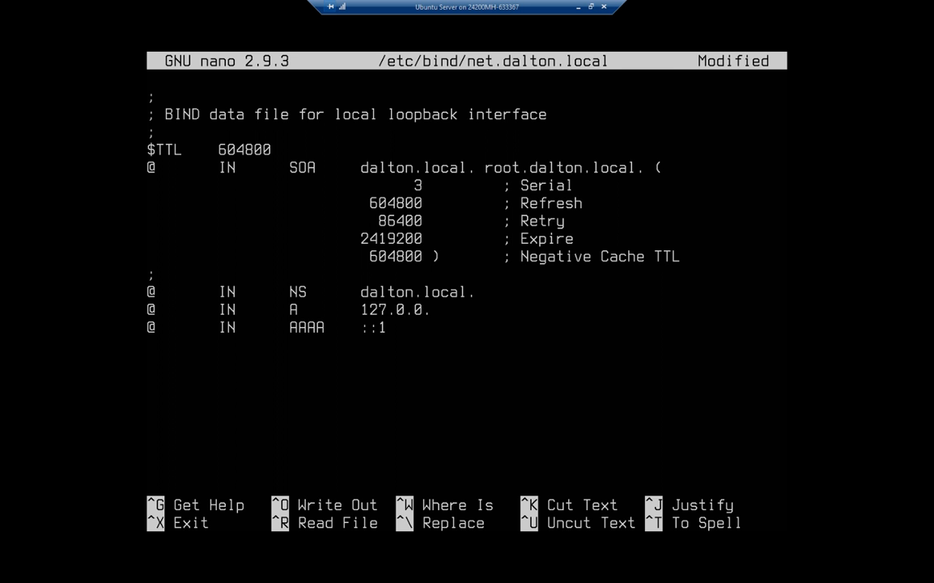
pyautogui.press('BackSpace')
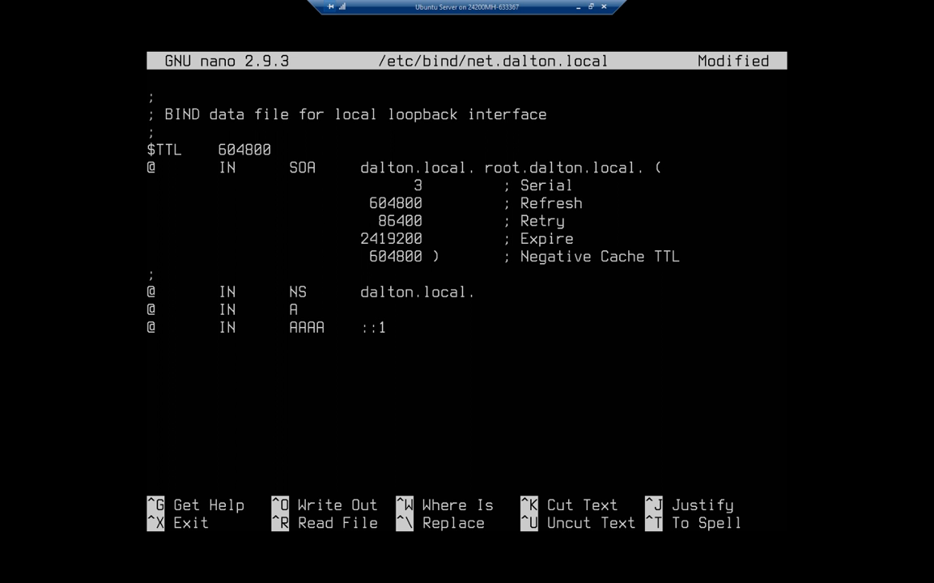
pyautogui.write('192.168')
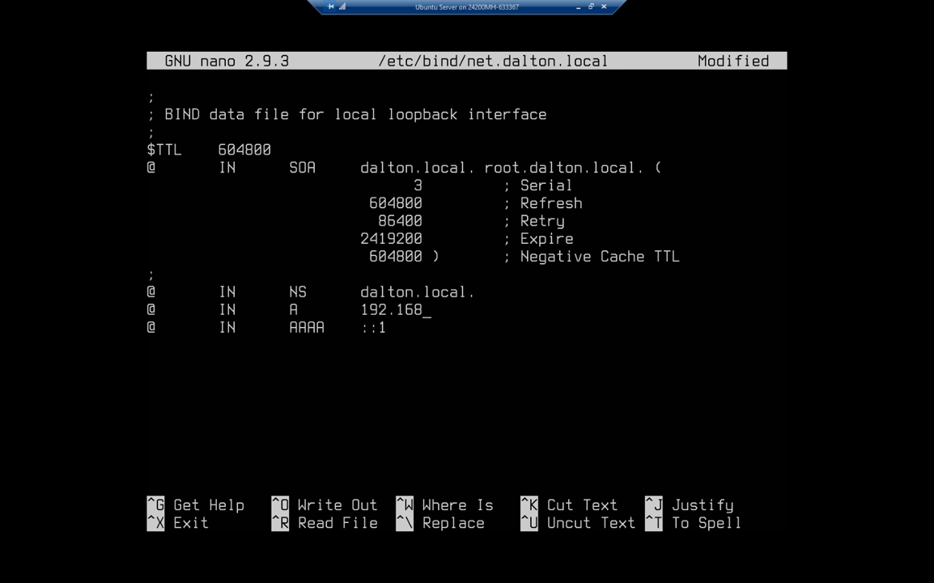
pyautogui.write('.1.50')
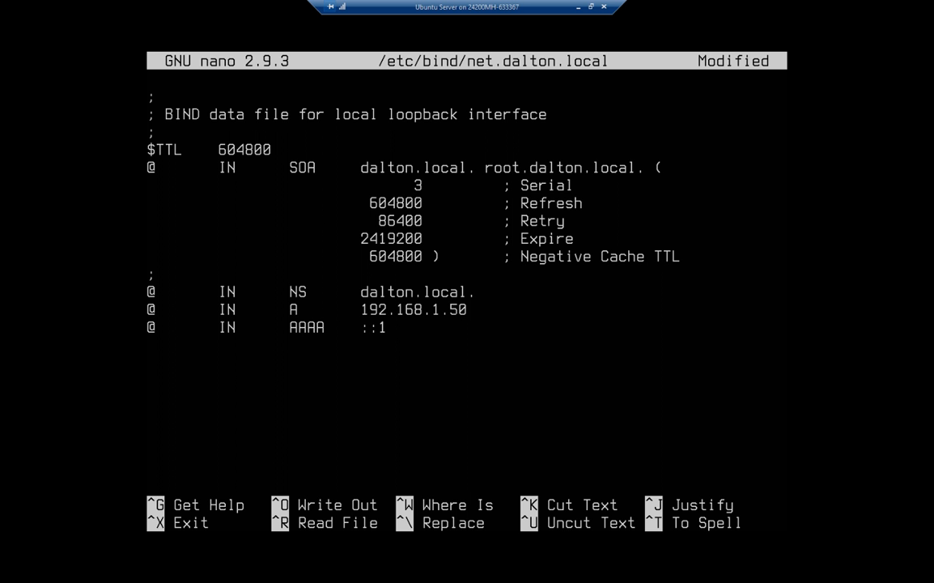
pyautogui.write('file')
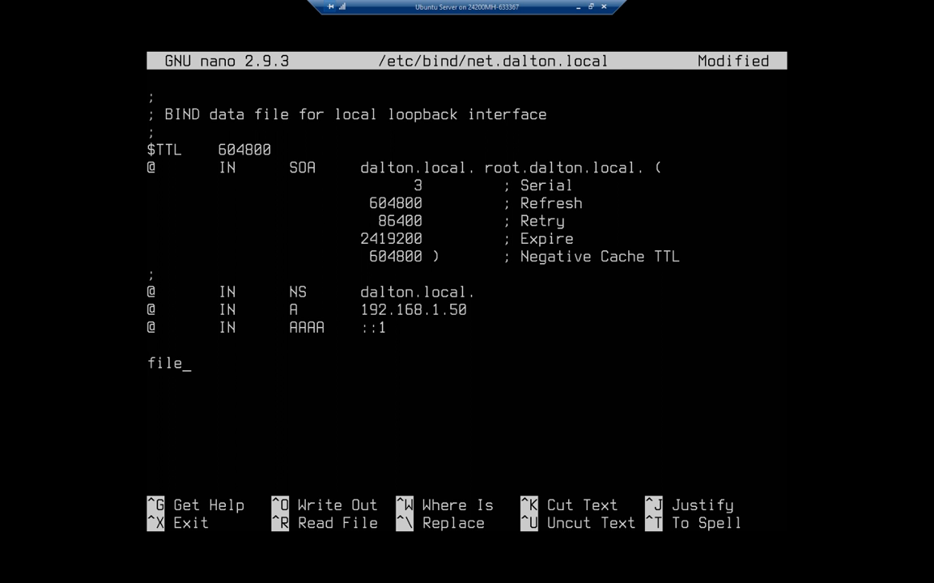
# - Add the host record fileserv IN A 192.168.1.11
pyautogui.write('serv        IN')
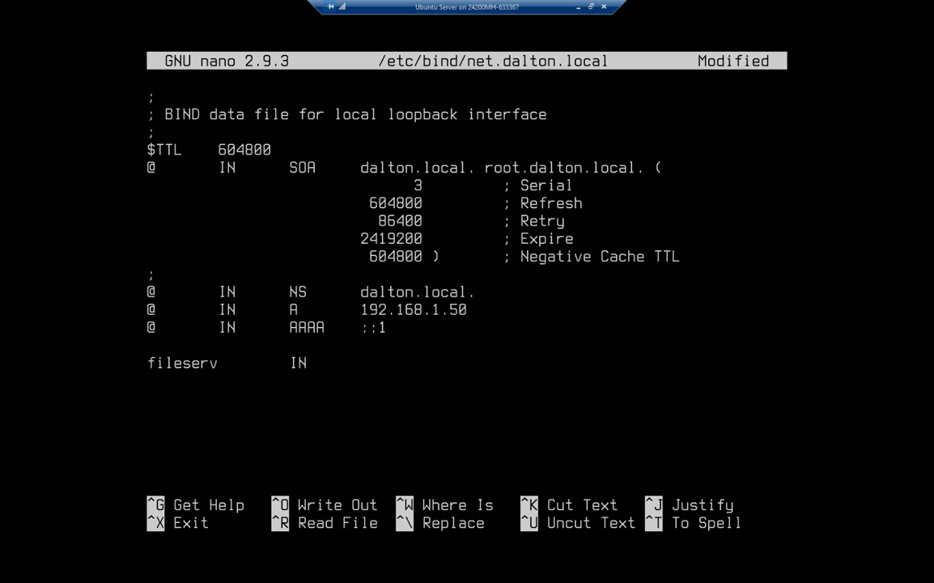
pyautogui.write('A')
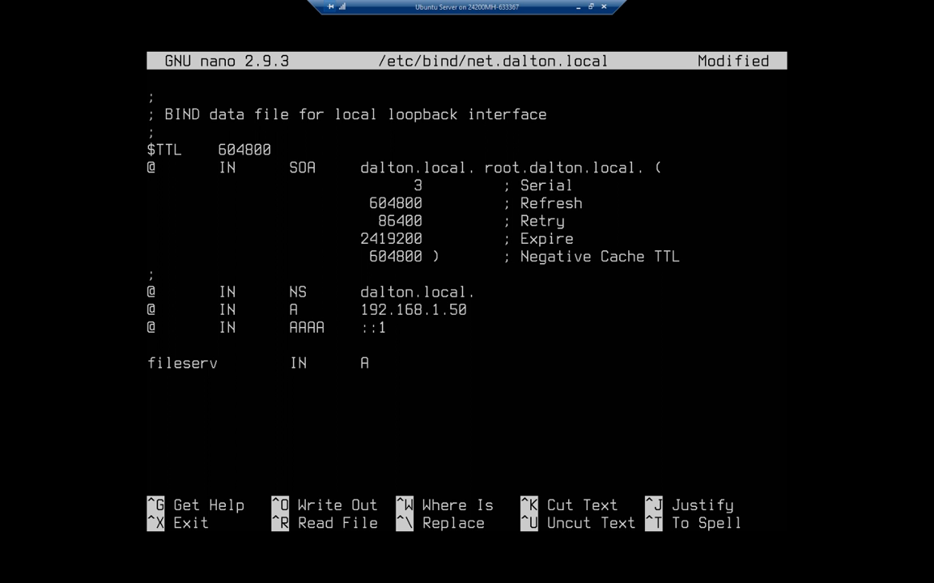
pyautogui.write('192.1')
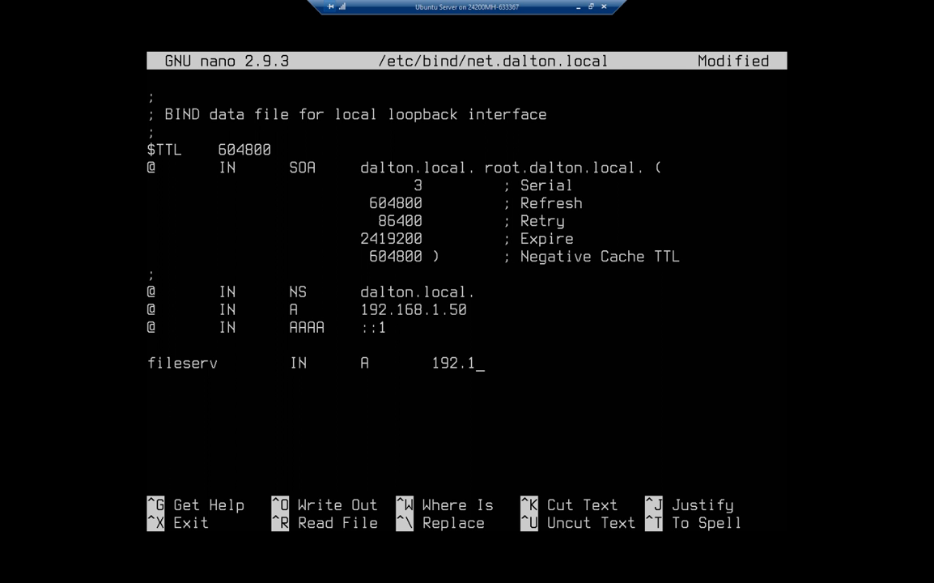
pyautogui.write('68.1.11')
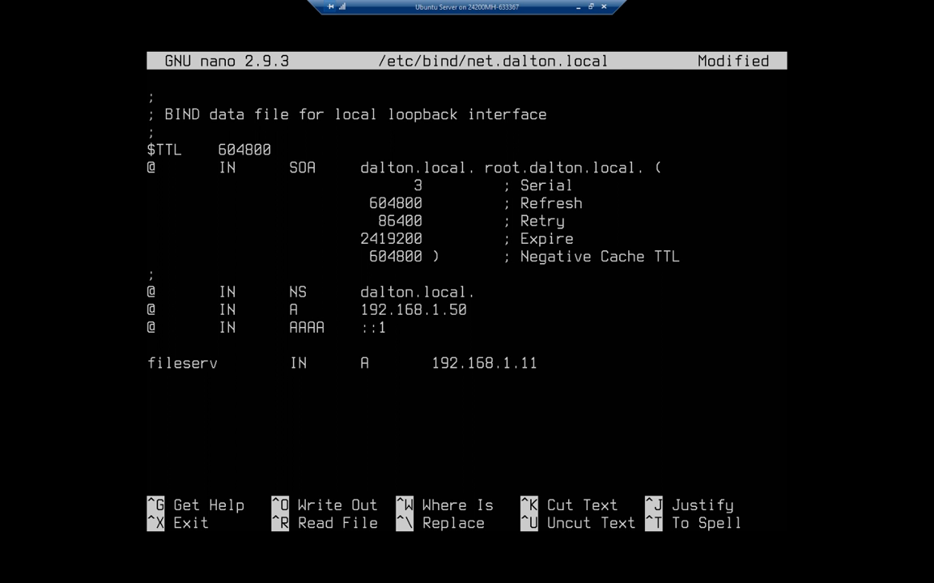
pyautogui.press('BackSpace')
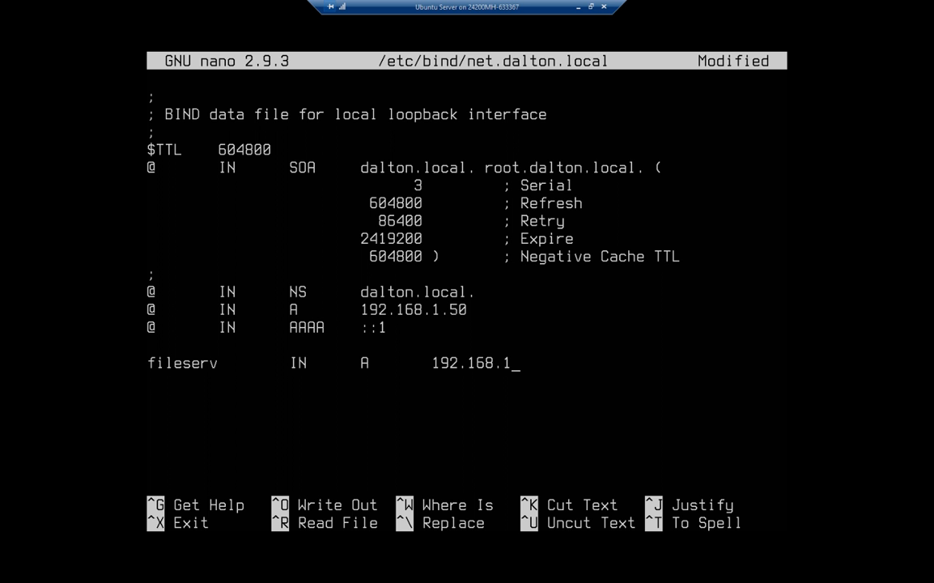
pyautogui.write('11')
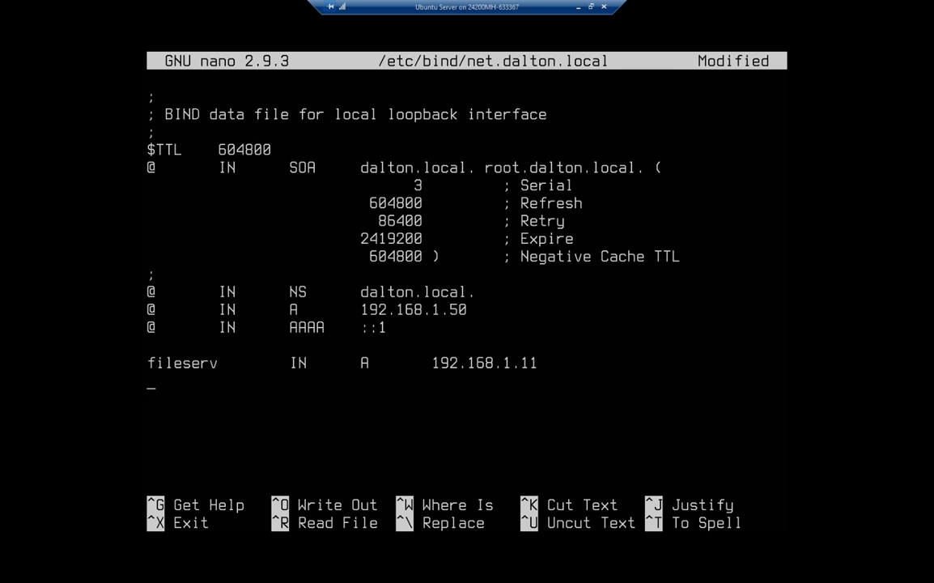
# - Add the host record webserv IN A 192.168.1.12
pyautogui.write('webserv')
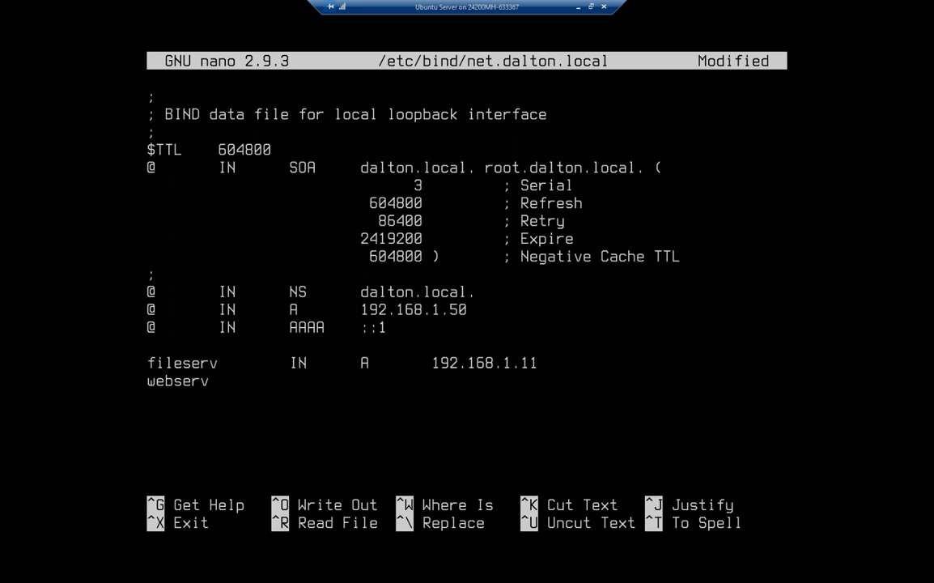
pyautogui.write('IN')
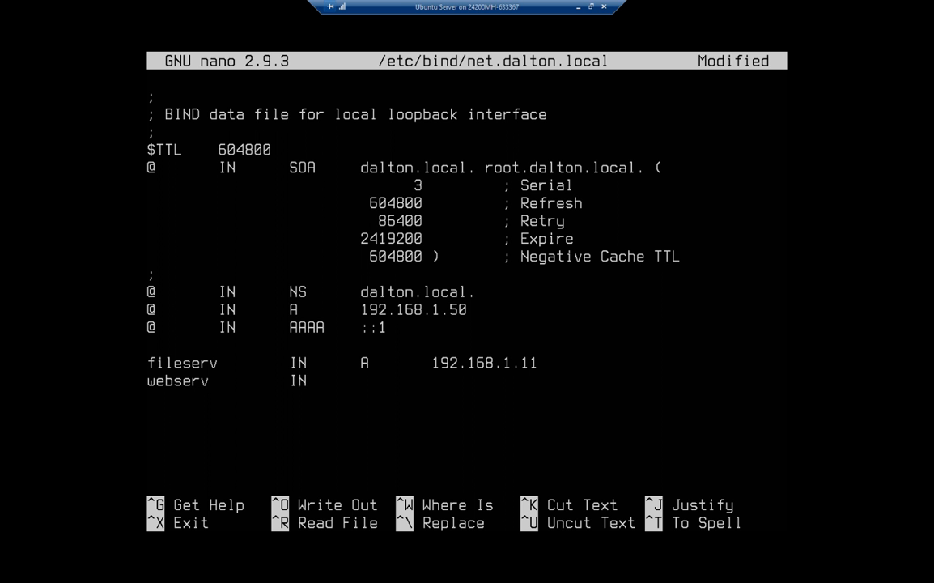
pyautogui.write('A')
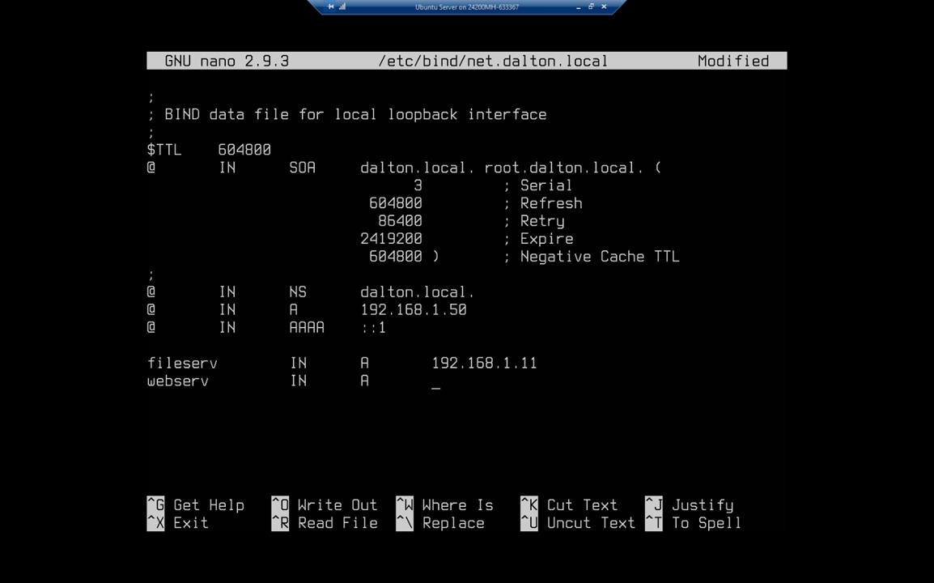
pyautogui.write('192.168.16')
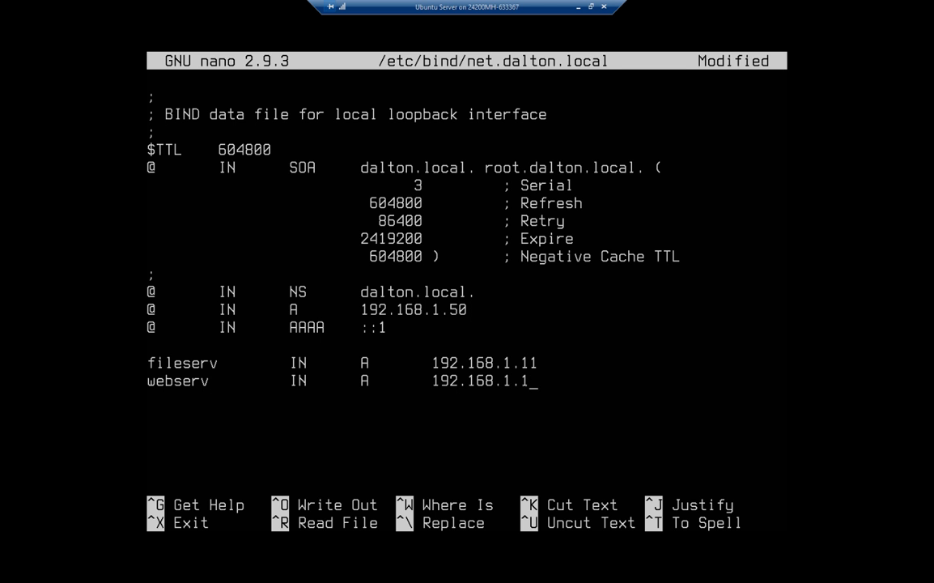
pyautogui.write('2')
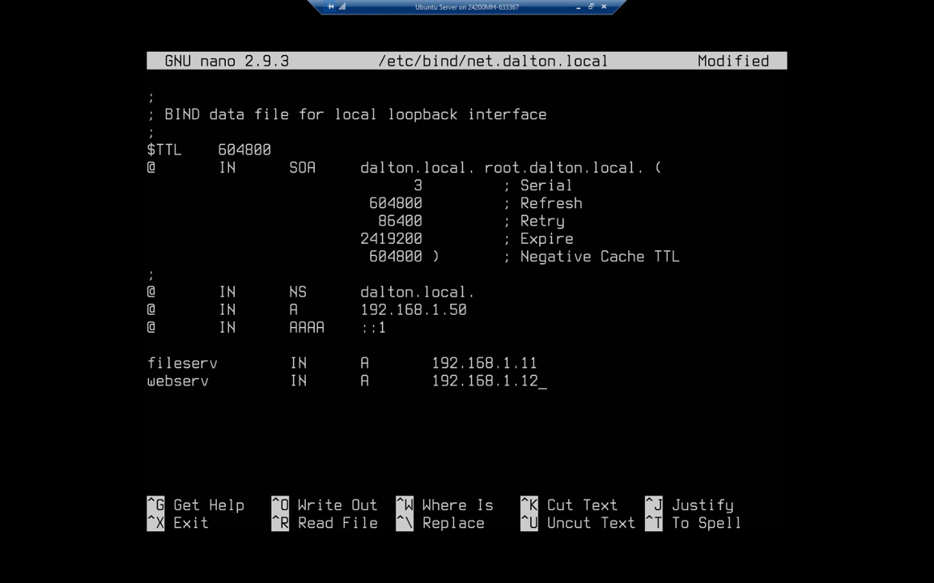
# - Save the zone file, clear the screen and restart bind9 with systemctl
pyautogui.press('ctrl+o')
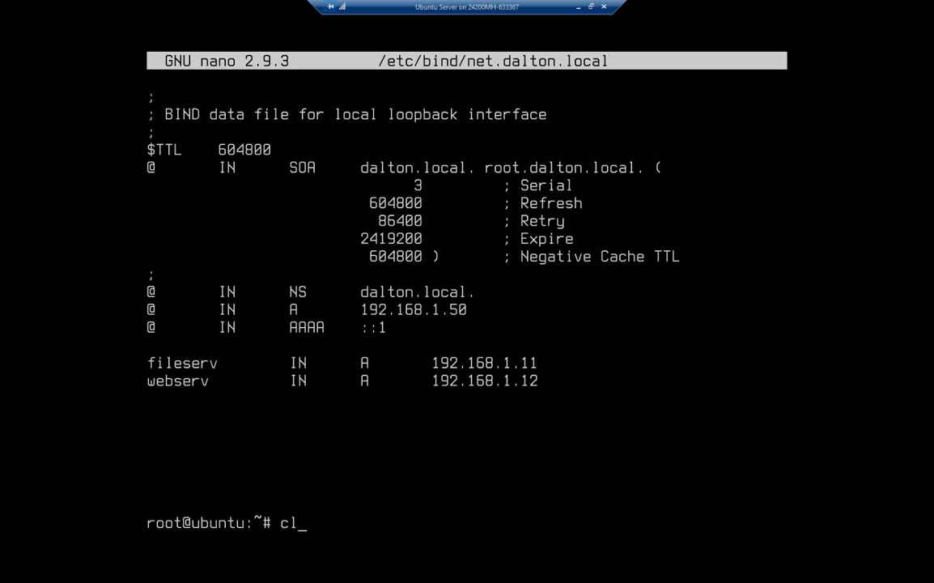
pyautogui.press('Return')
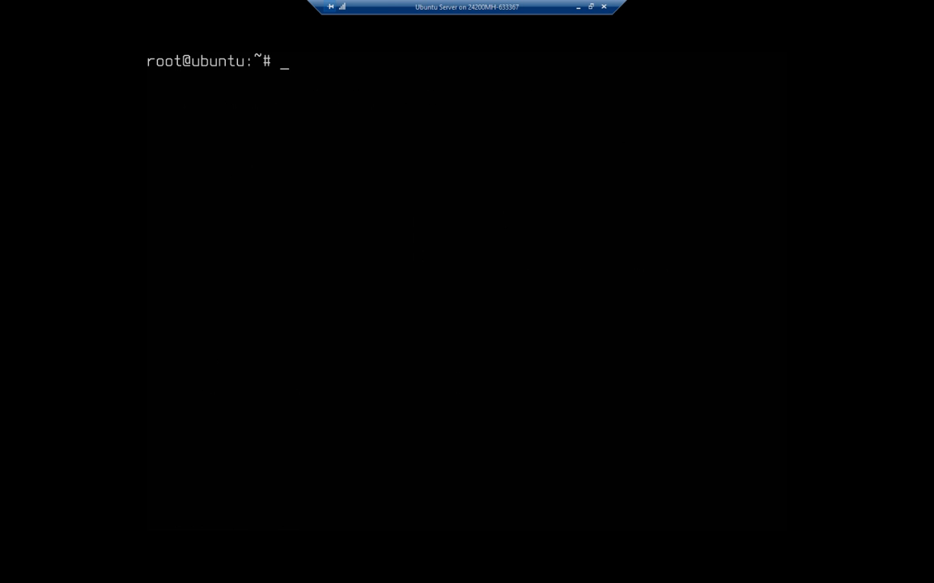
pyautogui.write('systemc')
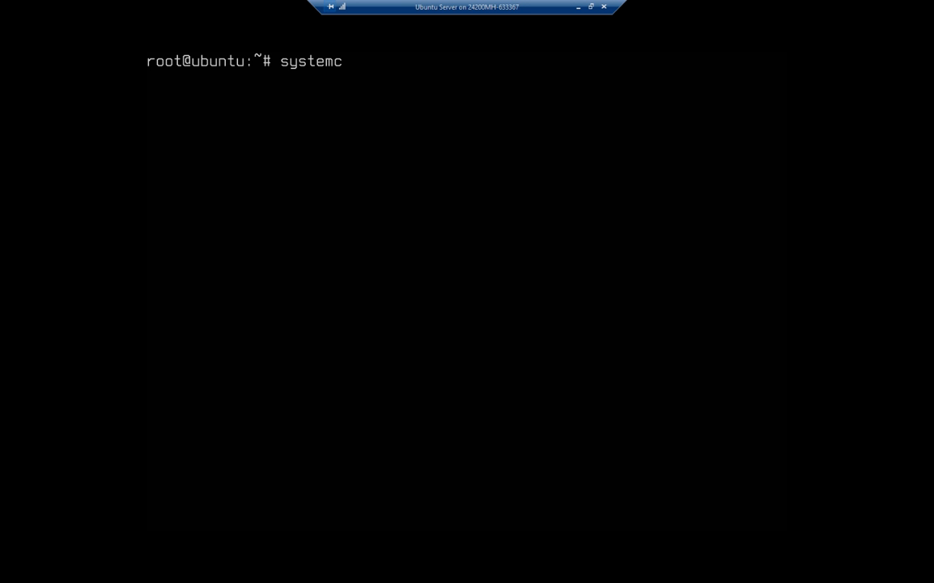
pyautogui.write('tl restart')
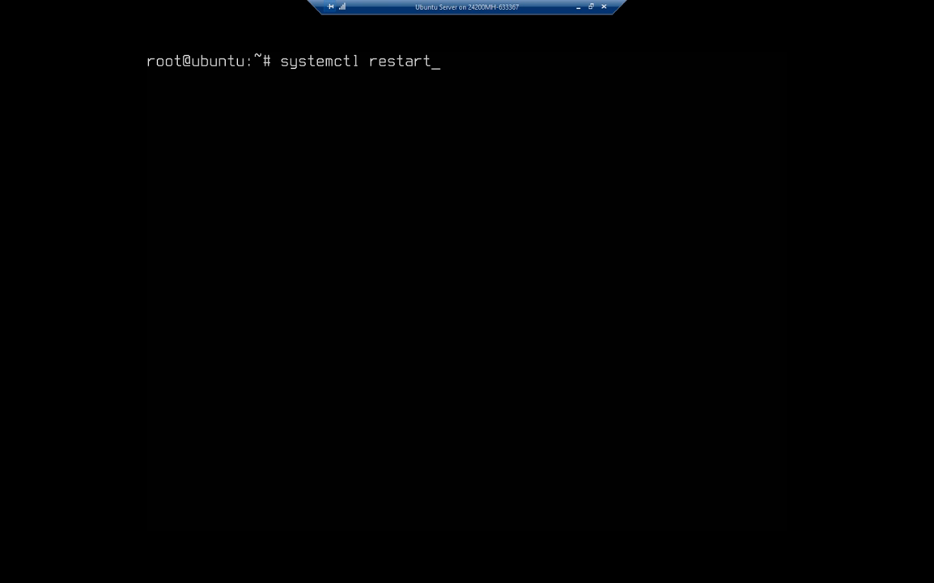
pyautogui.write('bind9')
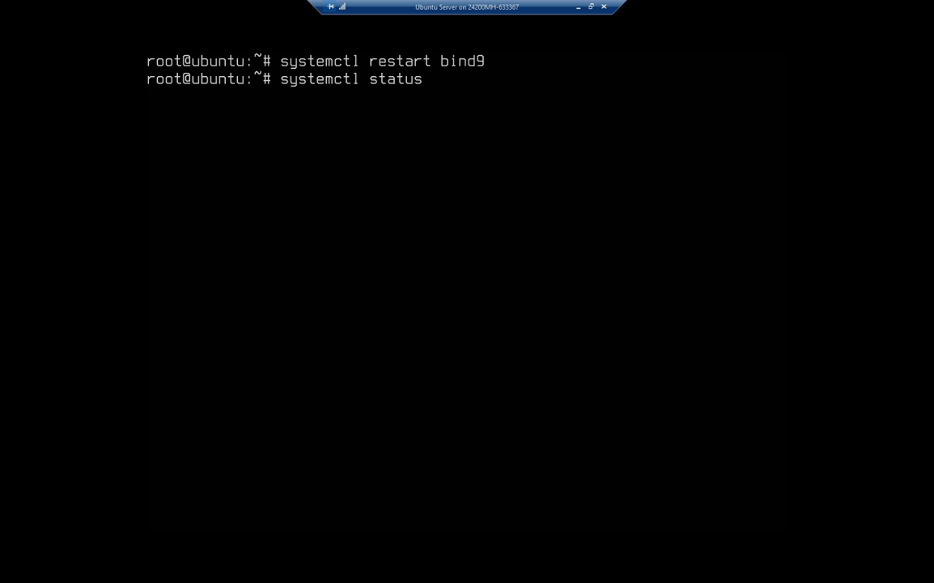
pyautogui.write('bind9')
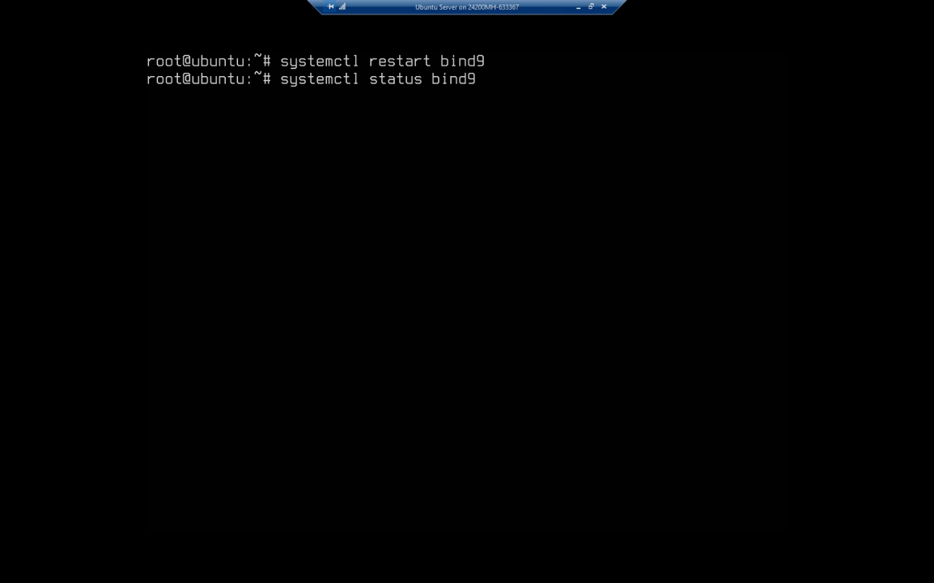
# - Check systemctl status bind9 shows active (running), quit the pager and begin a tail command
pyautogui.press('Return')
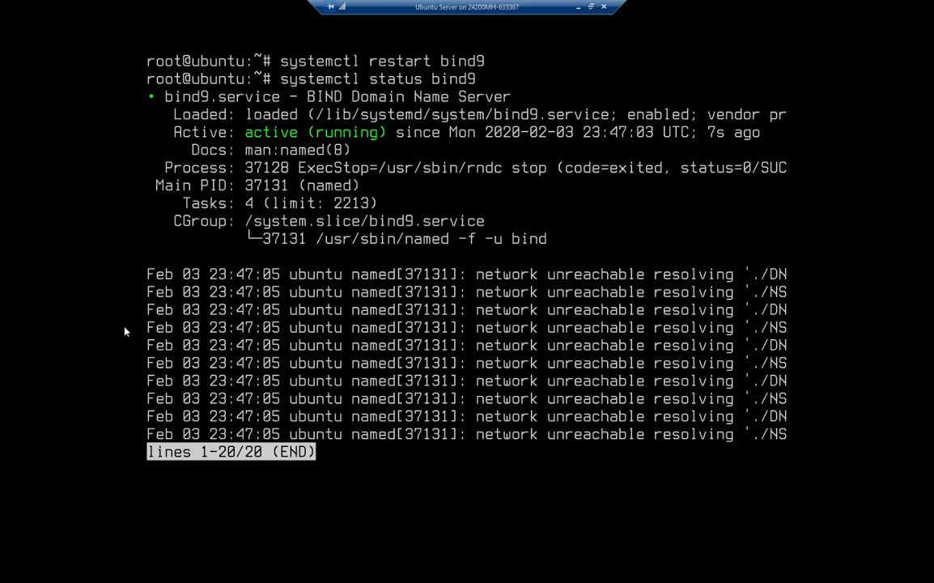
pyautogui.moveTo(136, 414)
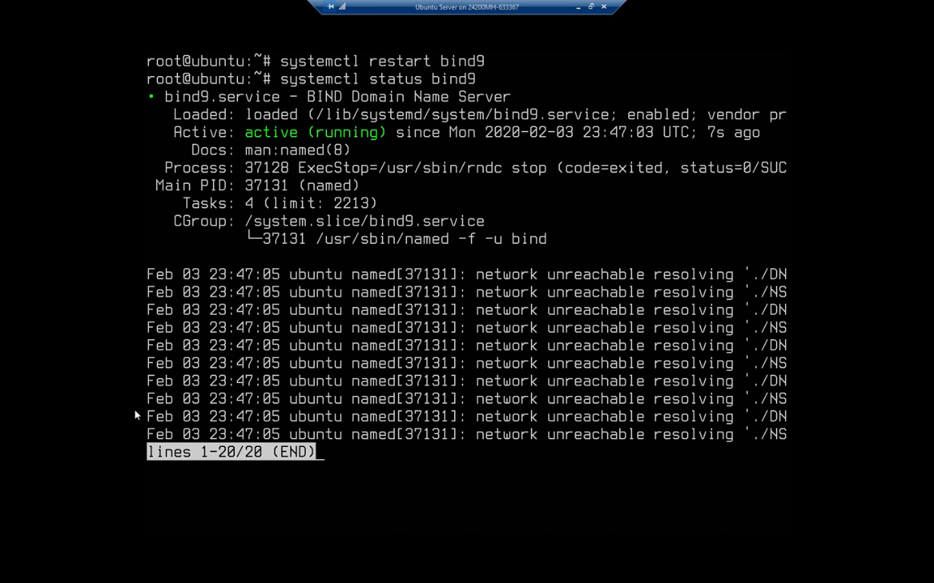
pyautogui.press('q')
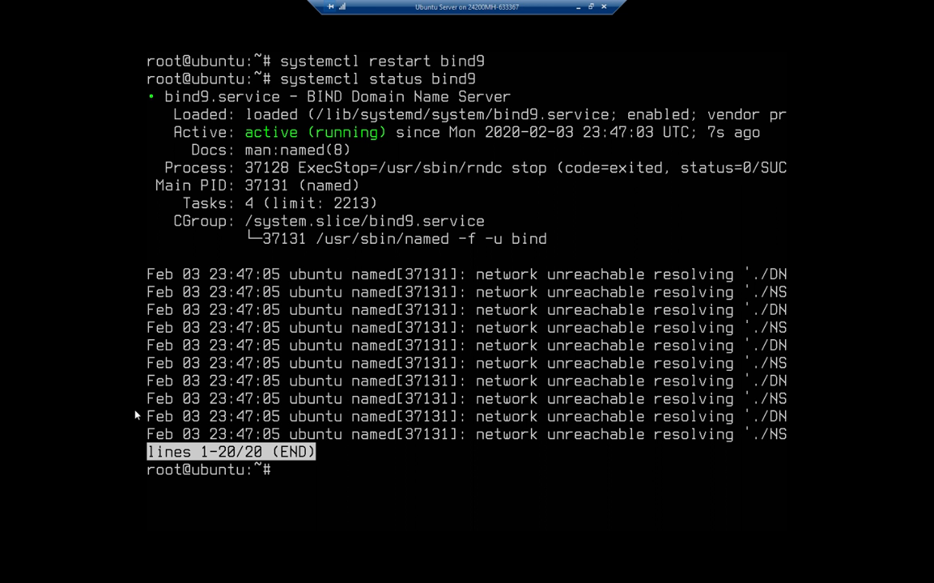
pyautogui.write('tail')
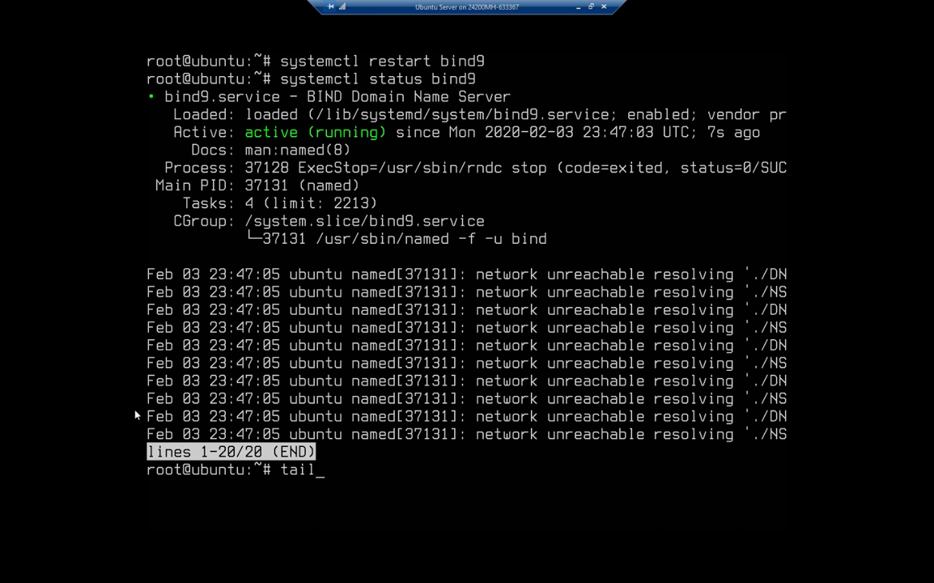
# - Show the latest entries of /var/log/syslog with tail
pyautogui.write('/var/')
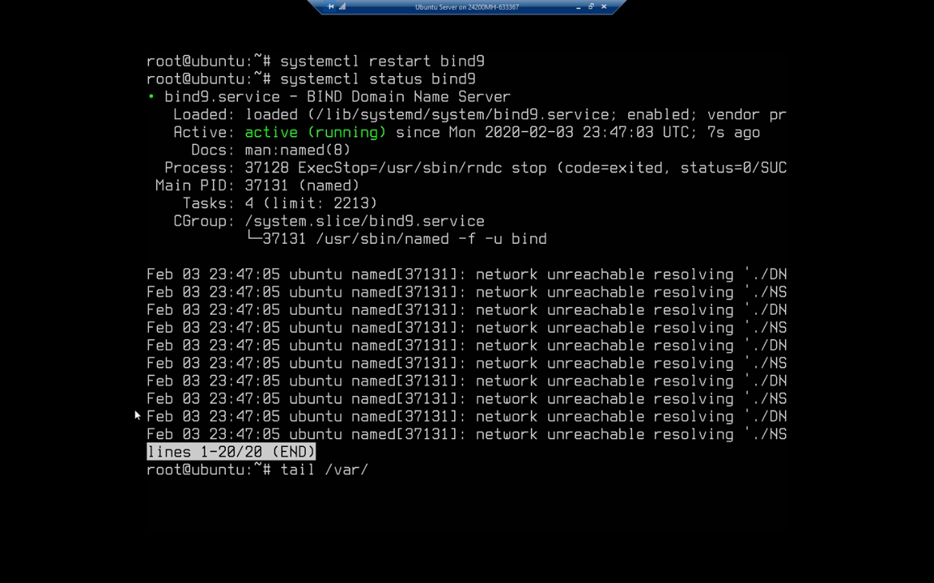
pyautogui.write('log/sys')
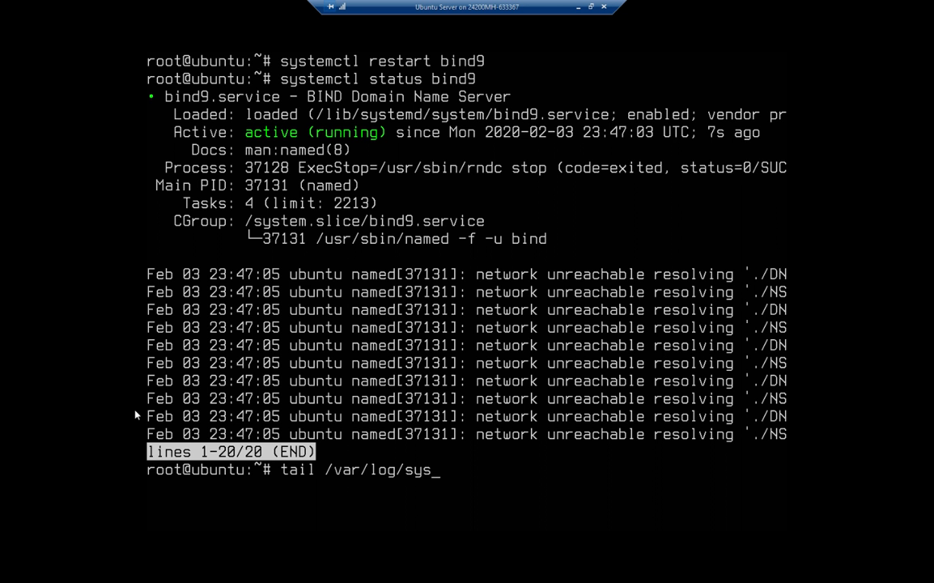
pyautogui.press('Return')
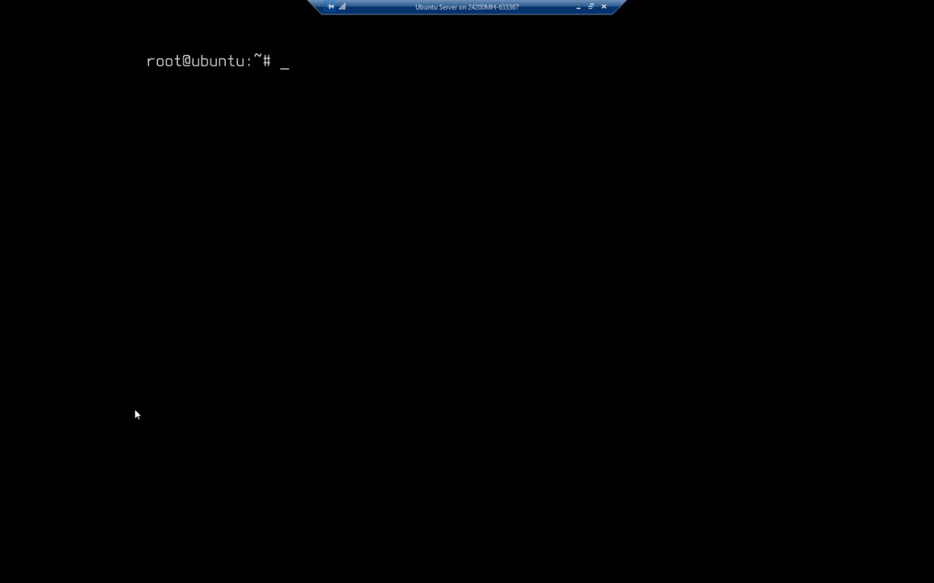
# - Query fileserv.dalton.local with dig against 192.168.1.50, confirming it resolves to 192.168.1.11
pyautogui.write('dig')
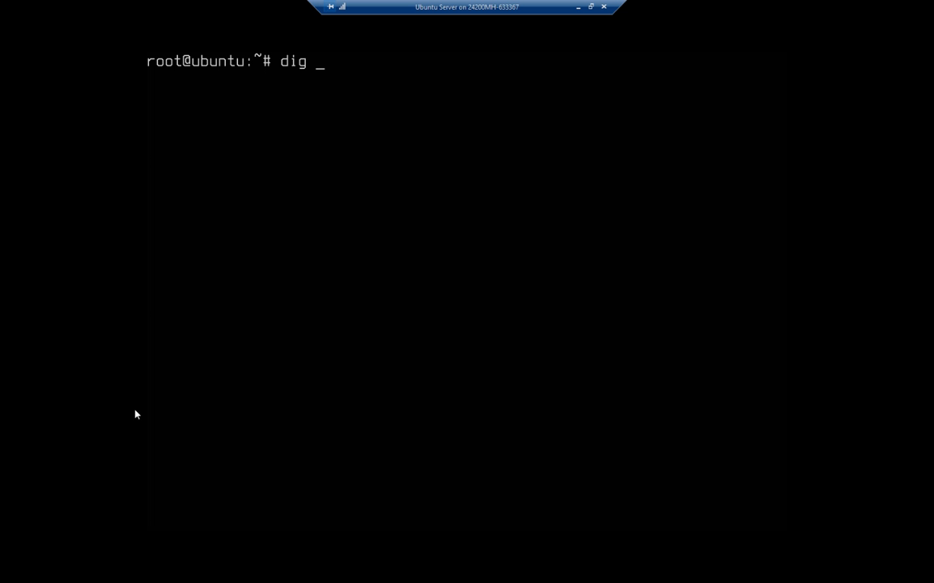
pyautogui.write('@')
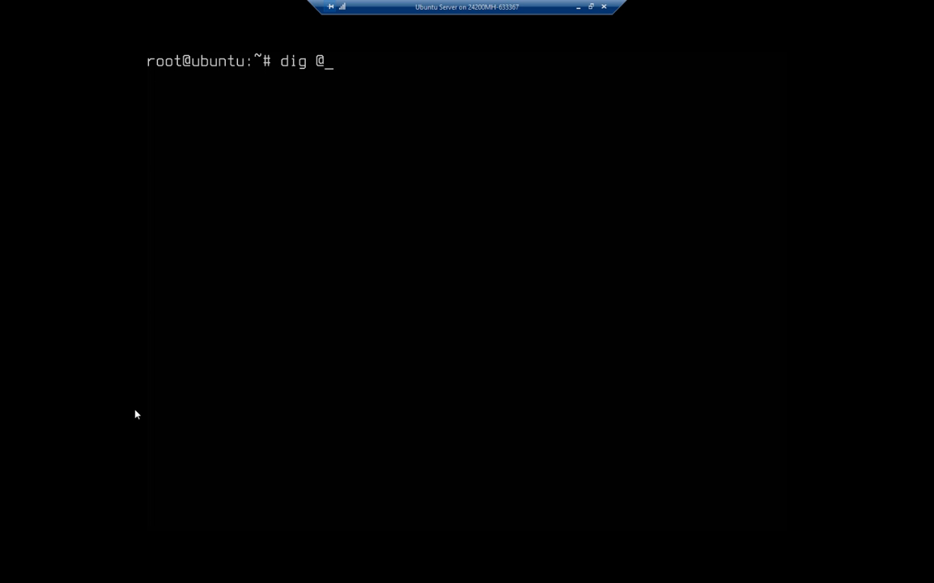
pyautogui.write('19')
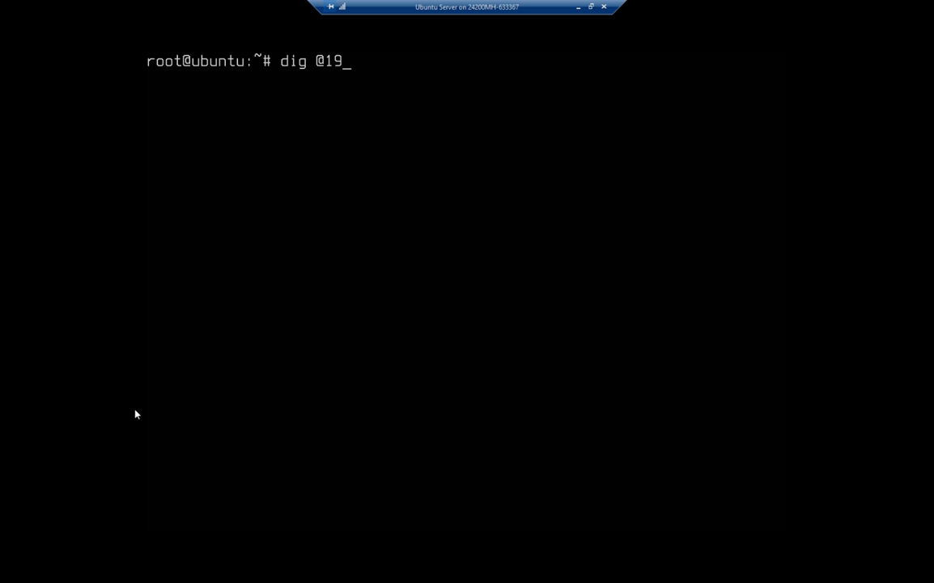
pyautogui.write('2.168.1.')
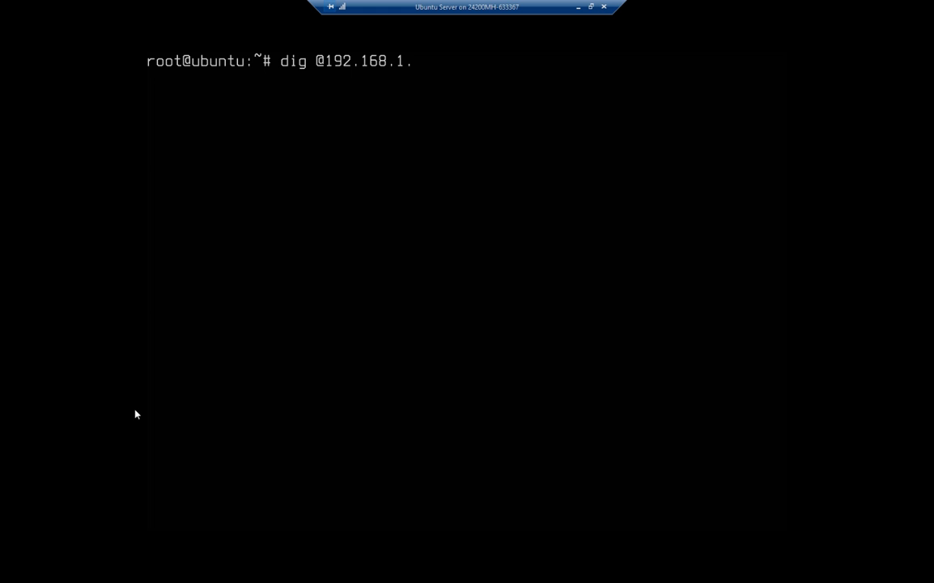
pyautogui.write('50')
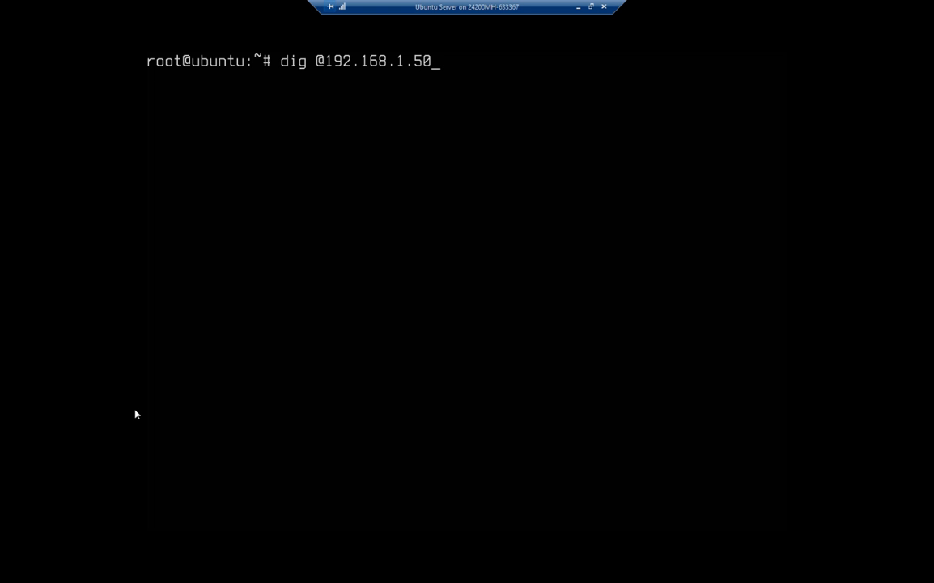
pyautogui.write('file')
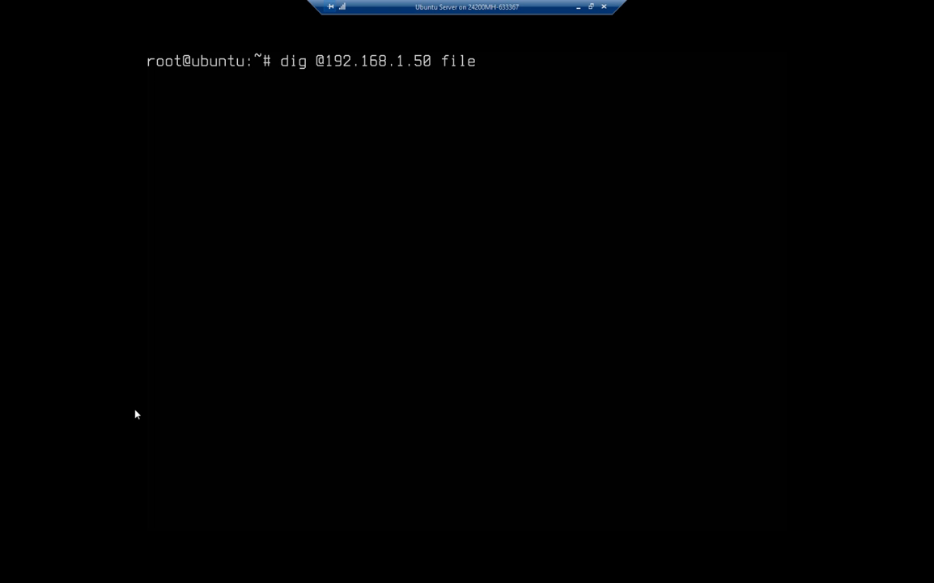
pyautogui.write('serv')
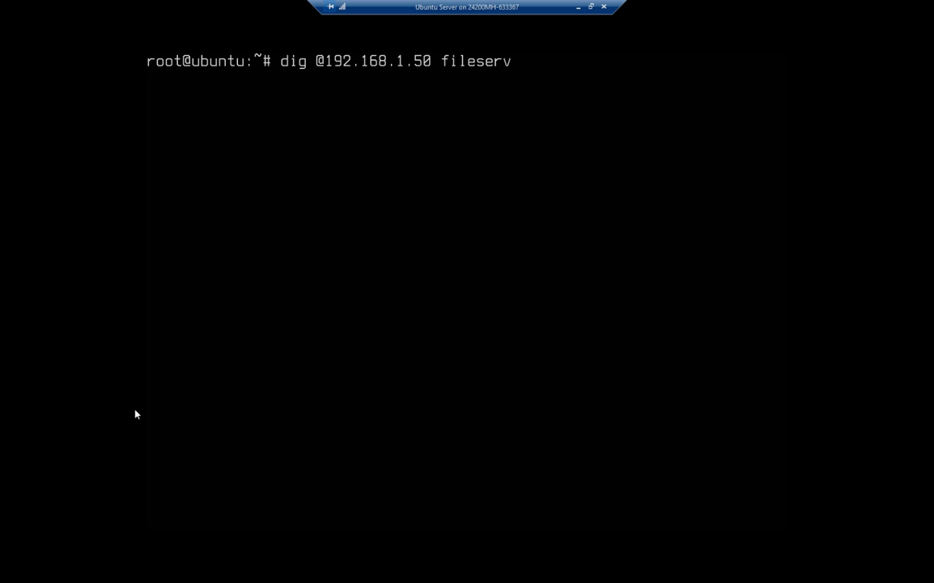
pyautogui.press('Return')
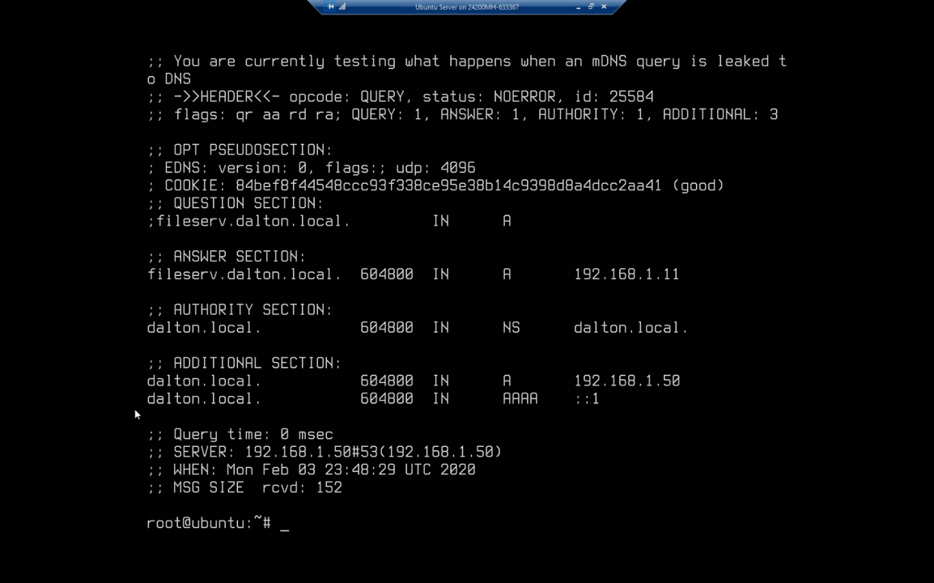
pyautogui.moveTo(95, 304)
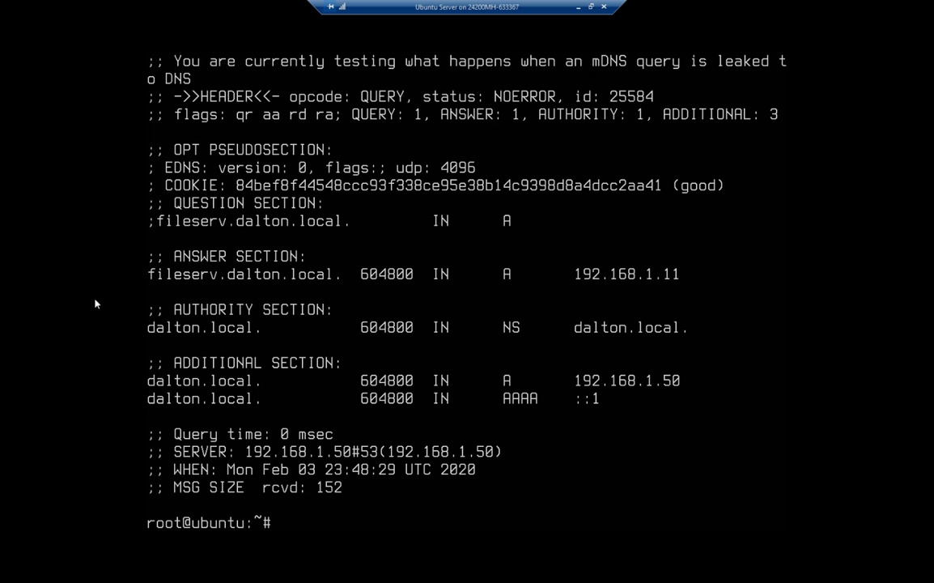
pyautogui.moveTo(142, 394)
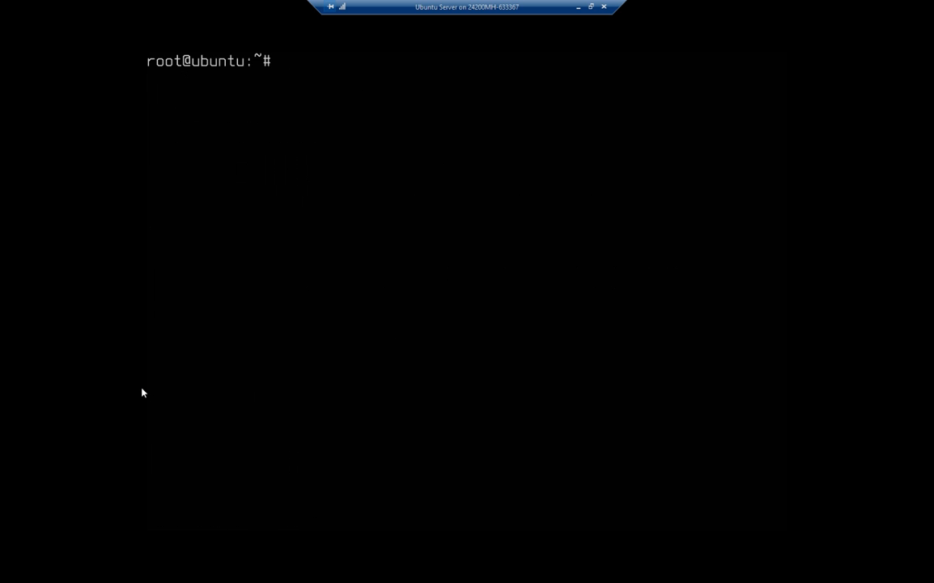
# - In nslookup, use server 192.168.1.50 to resolve webserv.dalton.local to 192.168.1.12
pyautogui.write('nslookup')
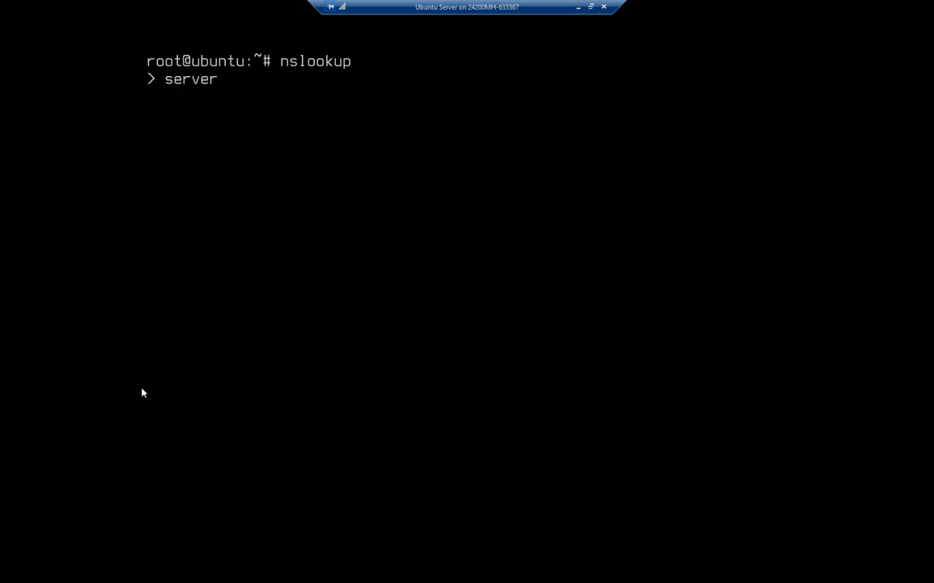
pyautogui.press('Return')
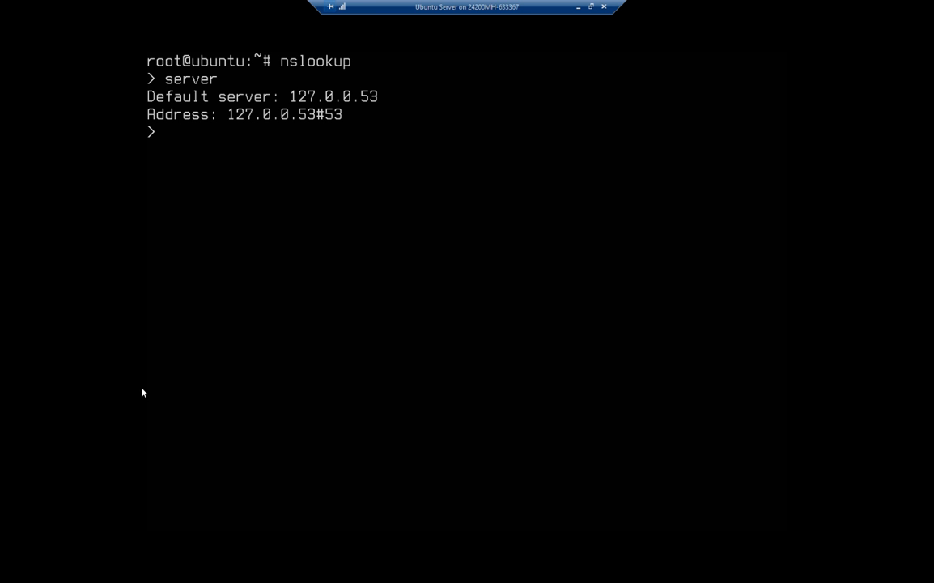
pyautogui.write('server')
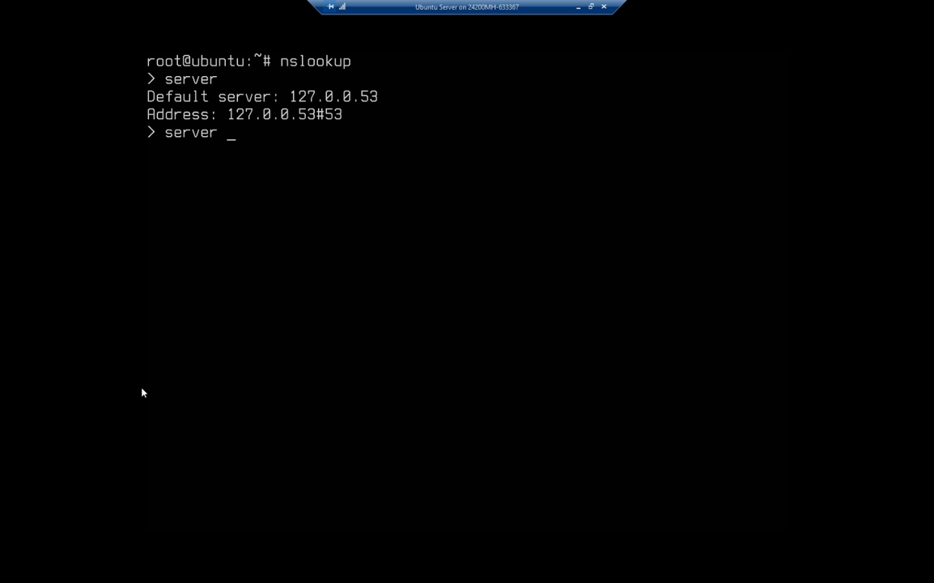
pyautogui.write('192.168.1.50')
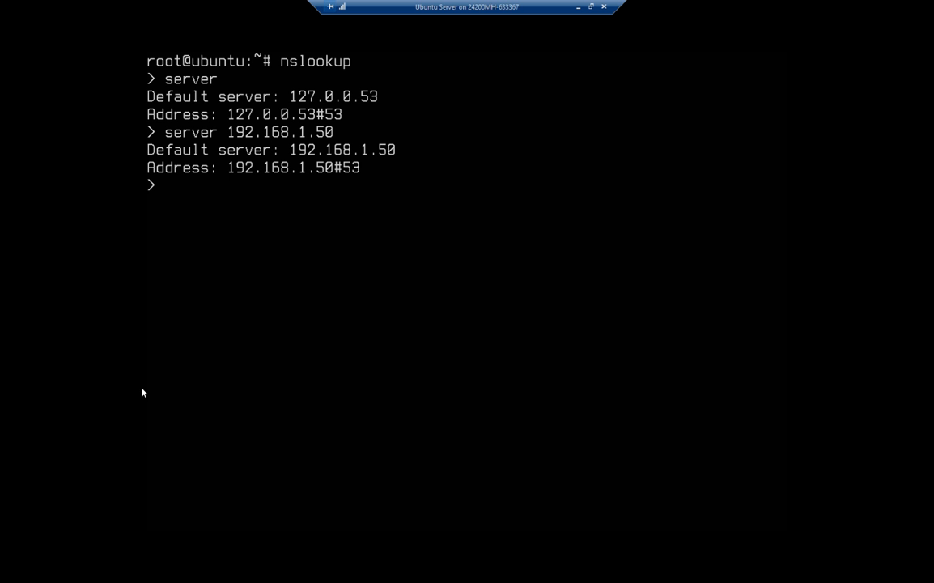
pyautogui.write('webserv')
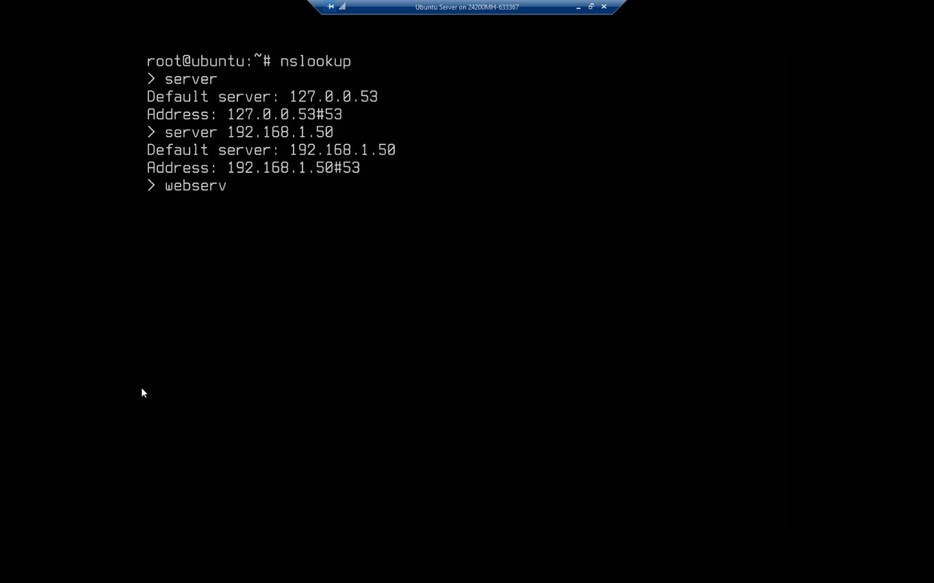
pyautogui.write('.daltoi')
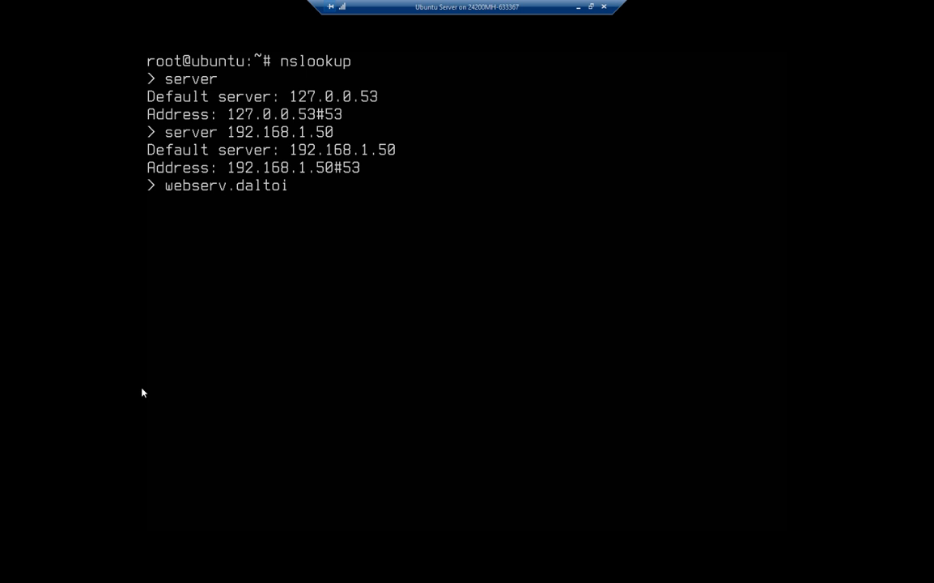
pyautogui.write('n.local')
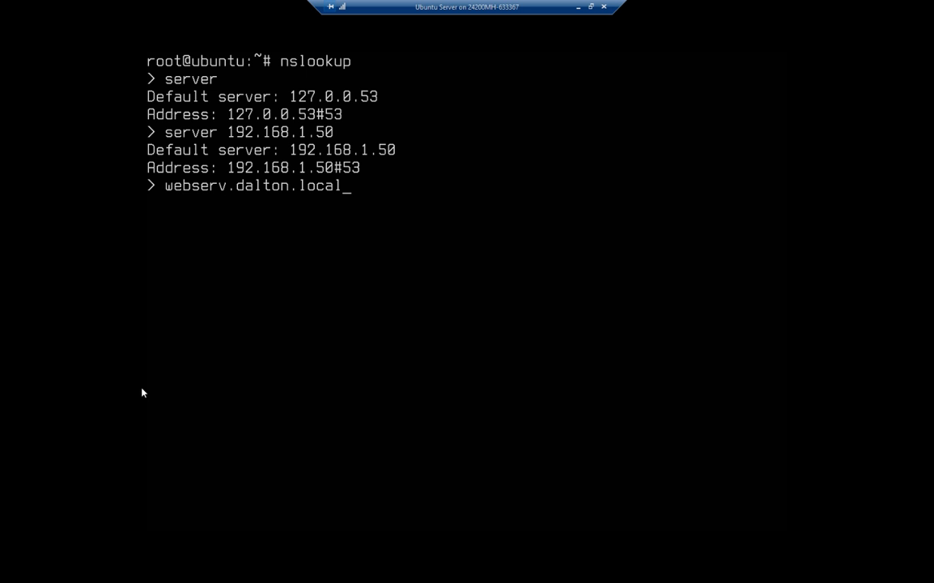
pyautogui.press('Return')
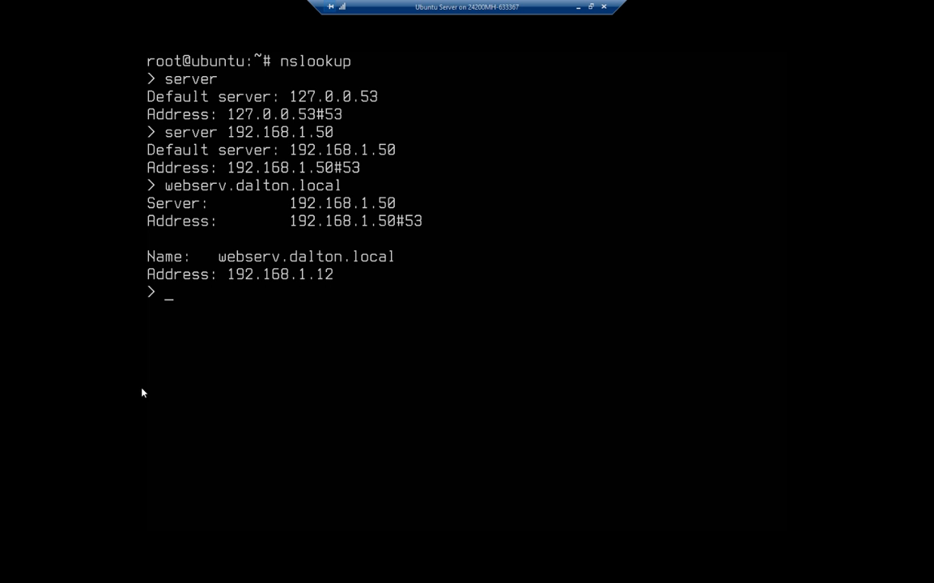
pyautogui.moveTo(137, 205)
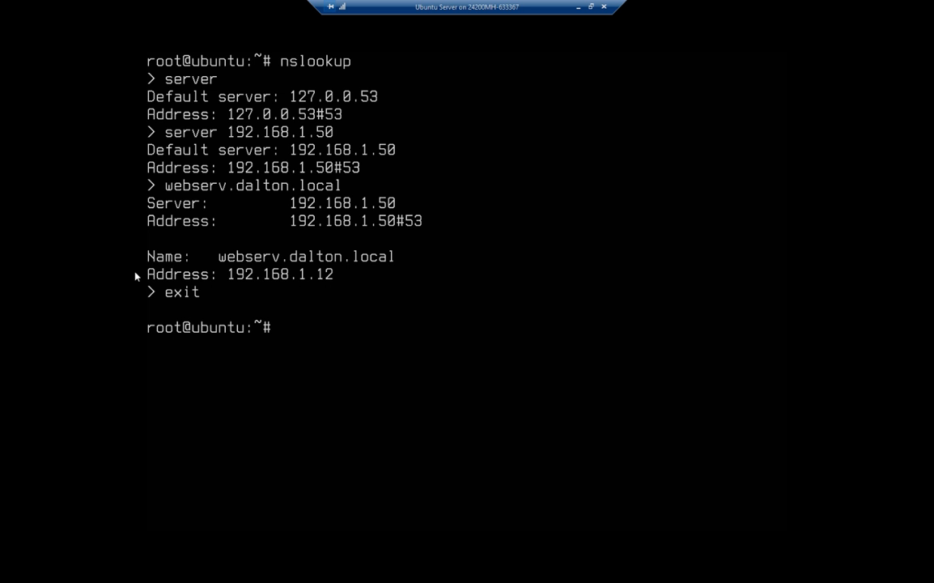
# - Exit nslookup and the root shell, returning to the david prompt
pyautogui.write('exit')
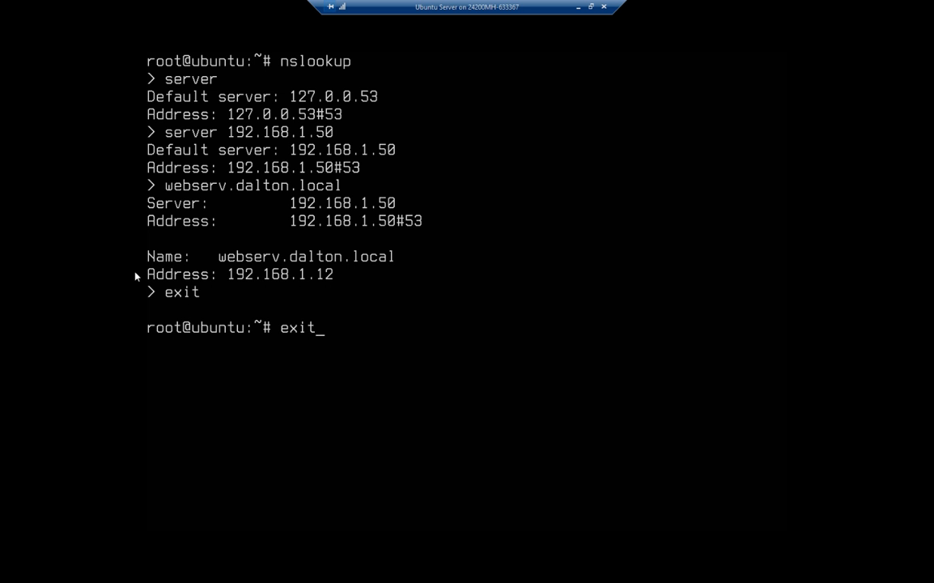
pyautogui.press('Return')
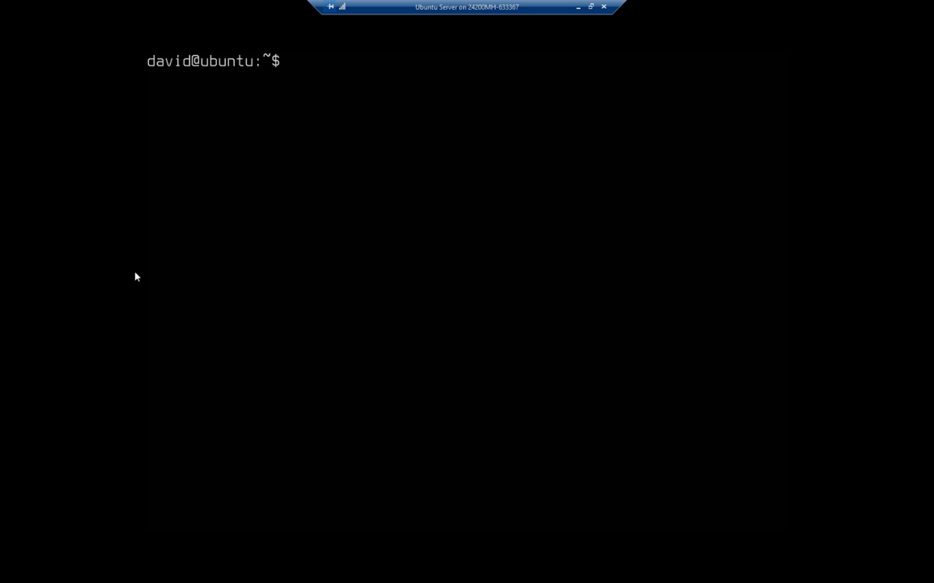
# - Disable isc-dhcp-server at boot with sudo systemctl disable, authorizing with the password
pyautogui.write('sudo isc-')
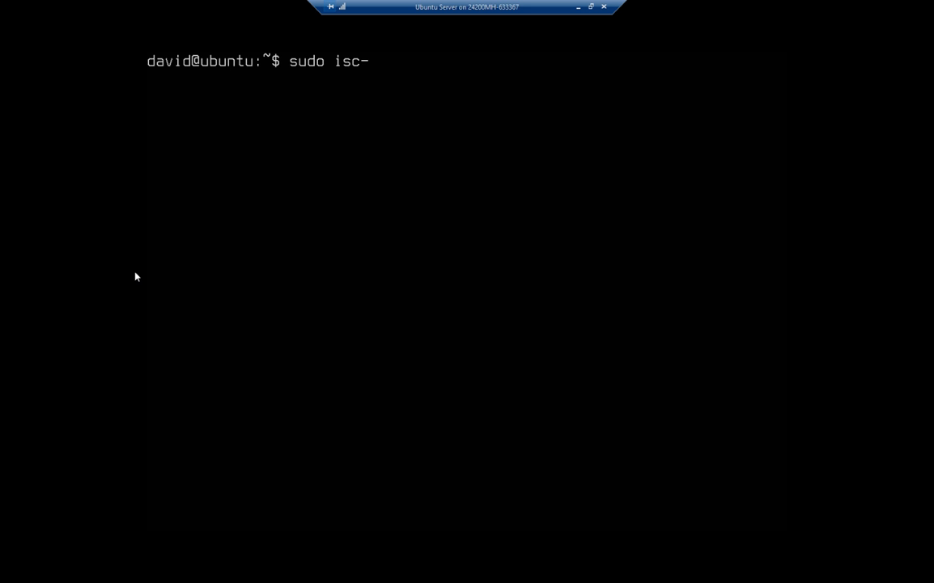
pyautogui.press('BackSpace')
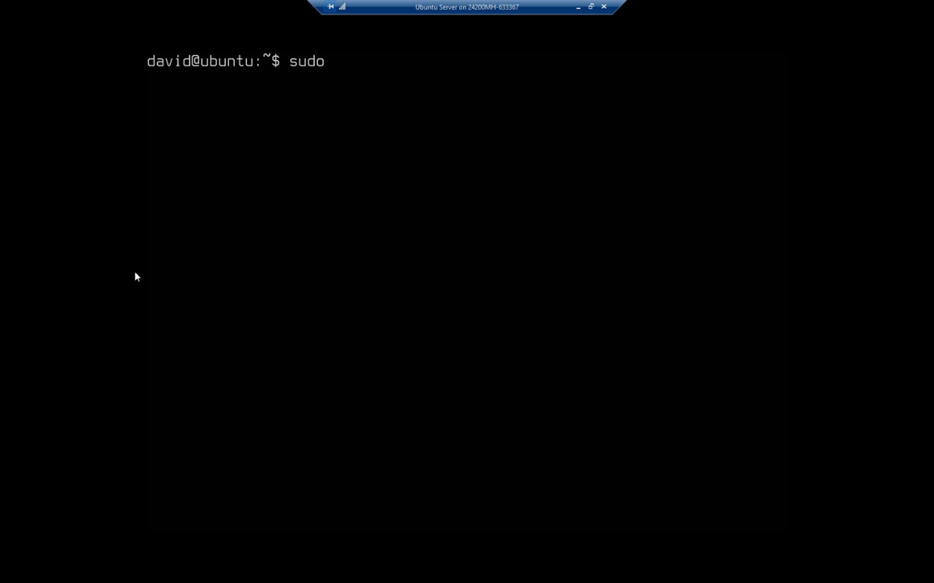
pyautogui.write('systemct')
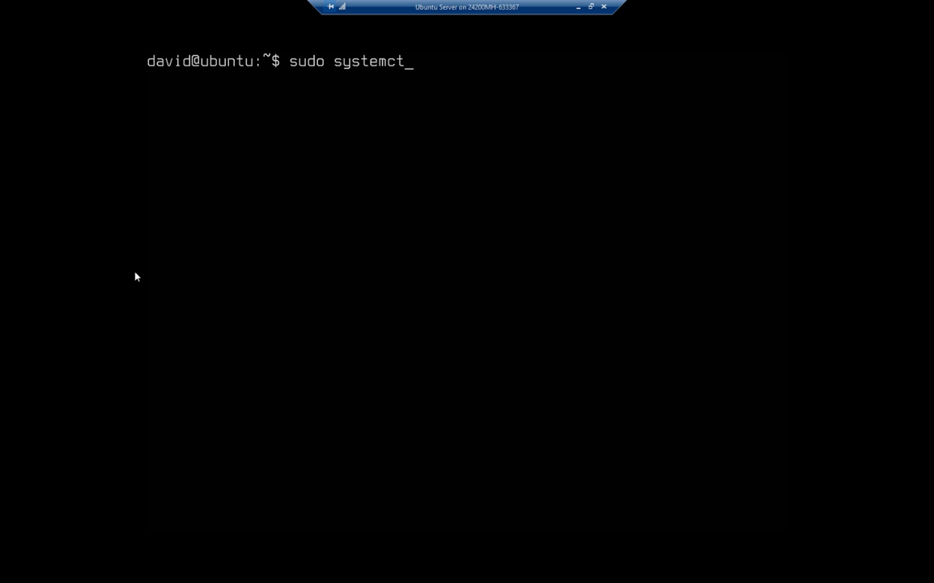
pyautogui.write('l disa')
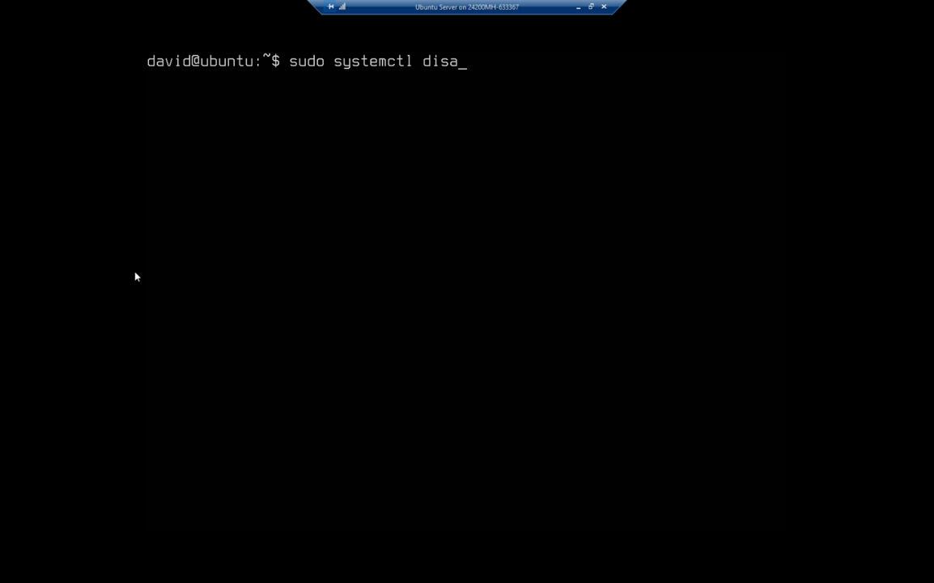
pyautogui.write('ble is')
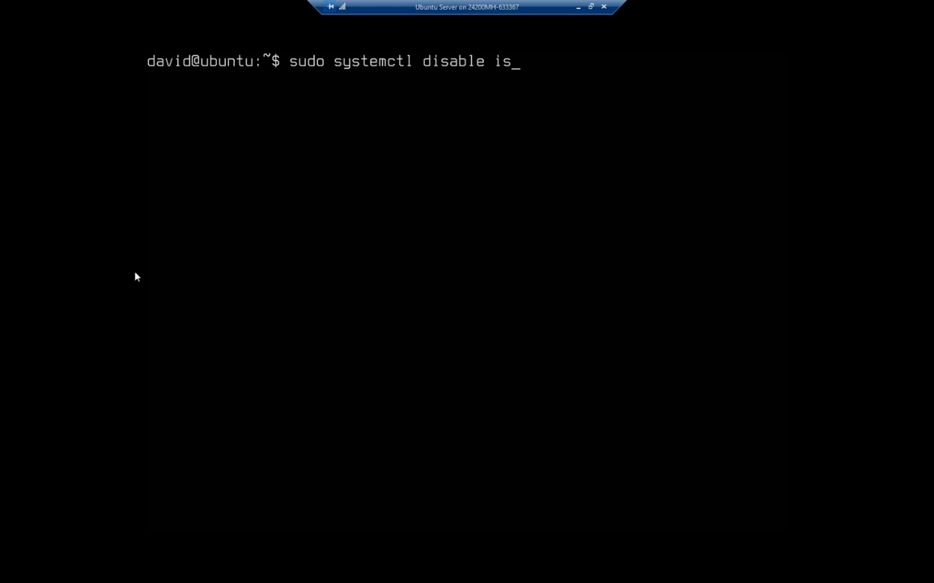
pyautogui.write('c-dhcp')
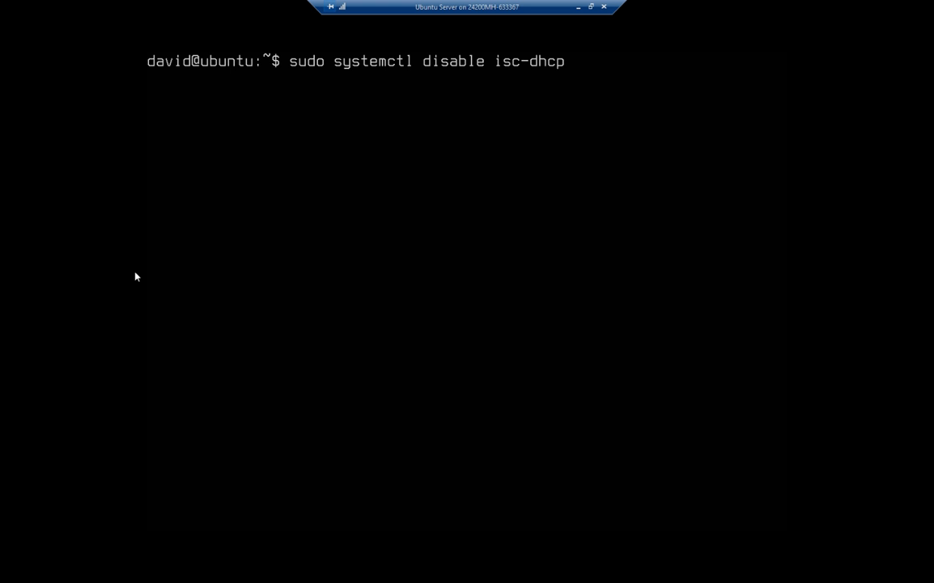
pyautogui.write('se')
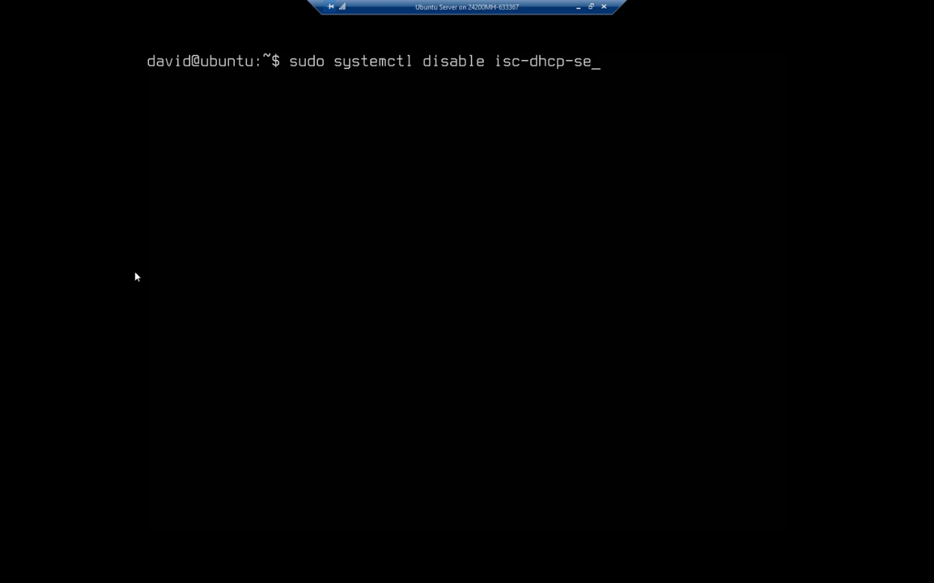
pyautogui.press('Return')
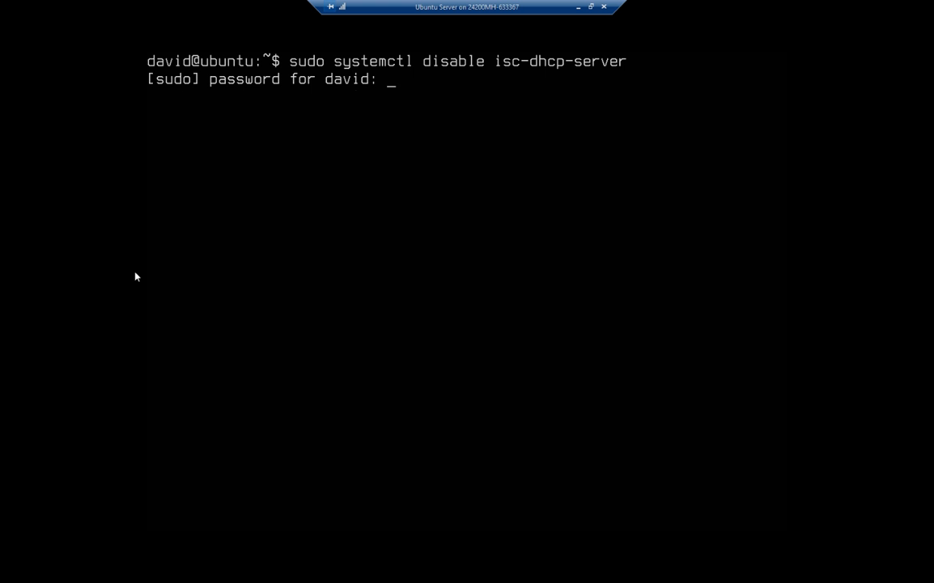
pyautogui.press('Return')
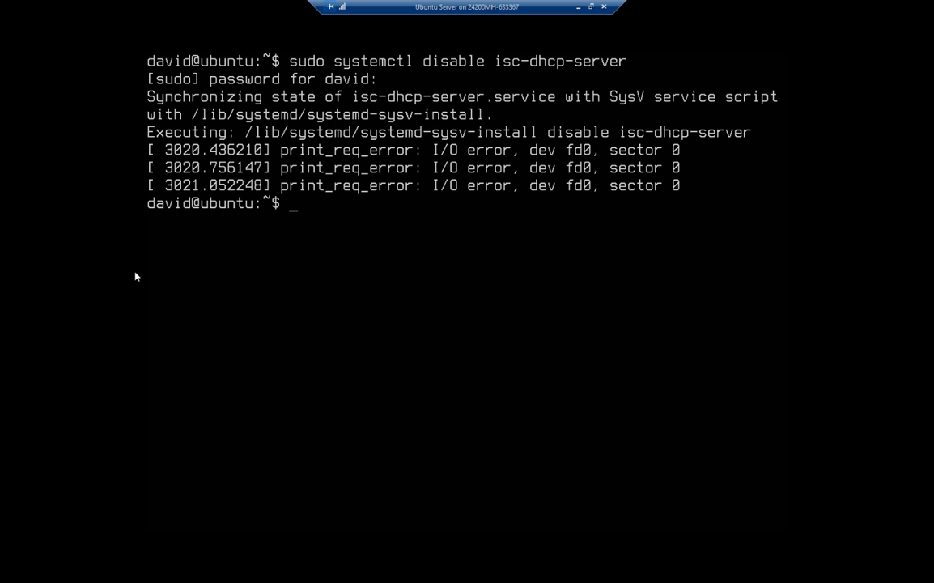
# - Disable the bind9 service from starting at boot the same way
pyautogui.write('sudo systemctl disable isc-dhcp-serve')
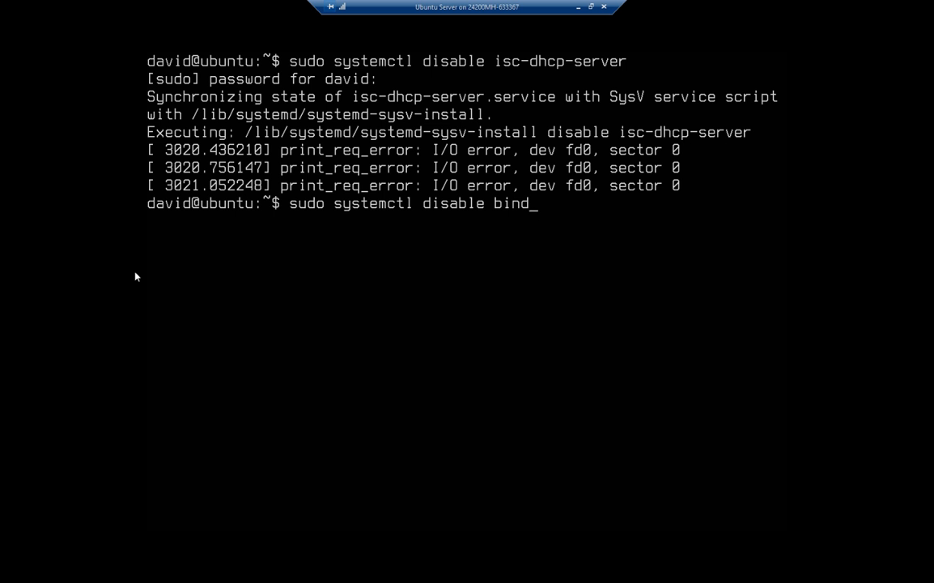
pyautogui.press('Return')
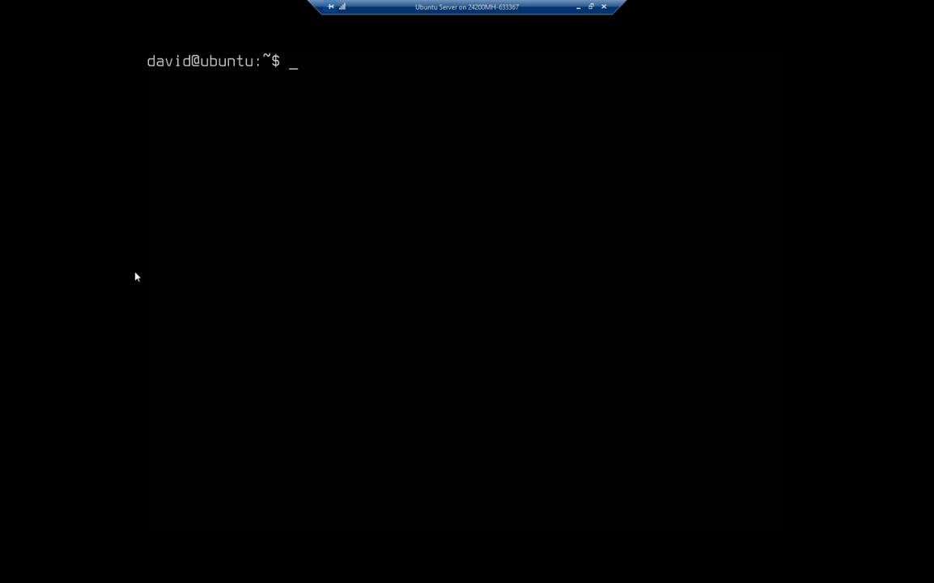
# - Check systemctl status bind9 shows it disabled at boot yet active (running), then quit the pager
pyautogui.write('systemctl stat')
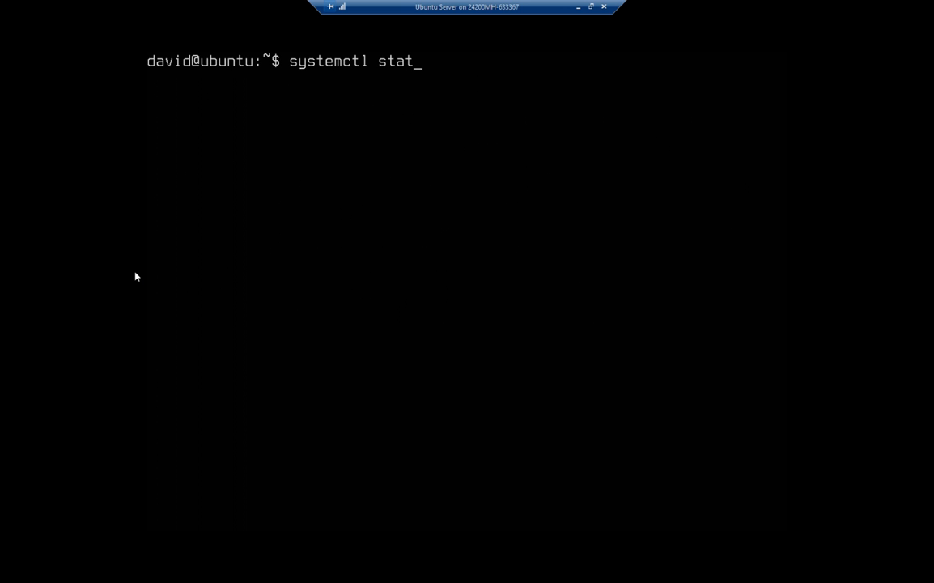
pyautogui.write('us bind9')
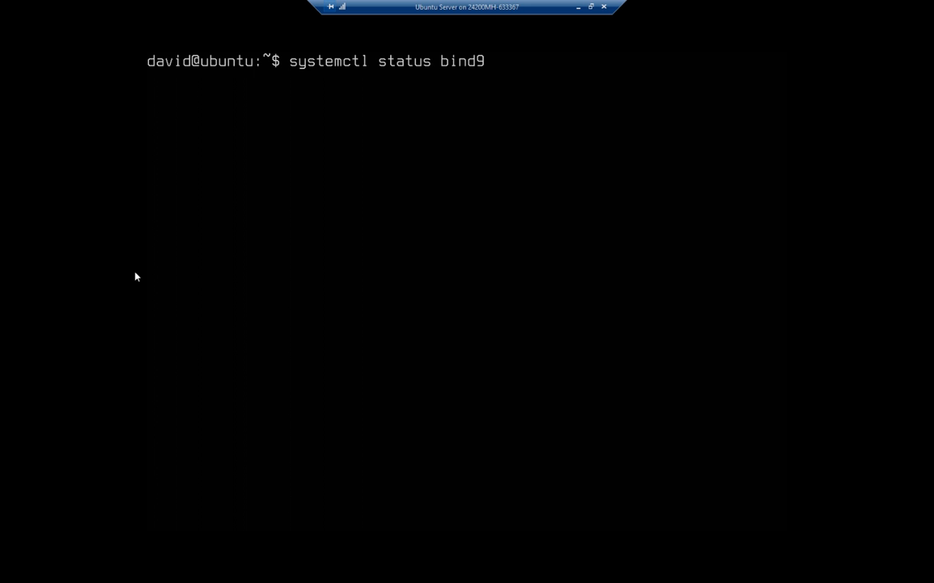
pyautogui.press('Return')
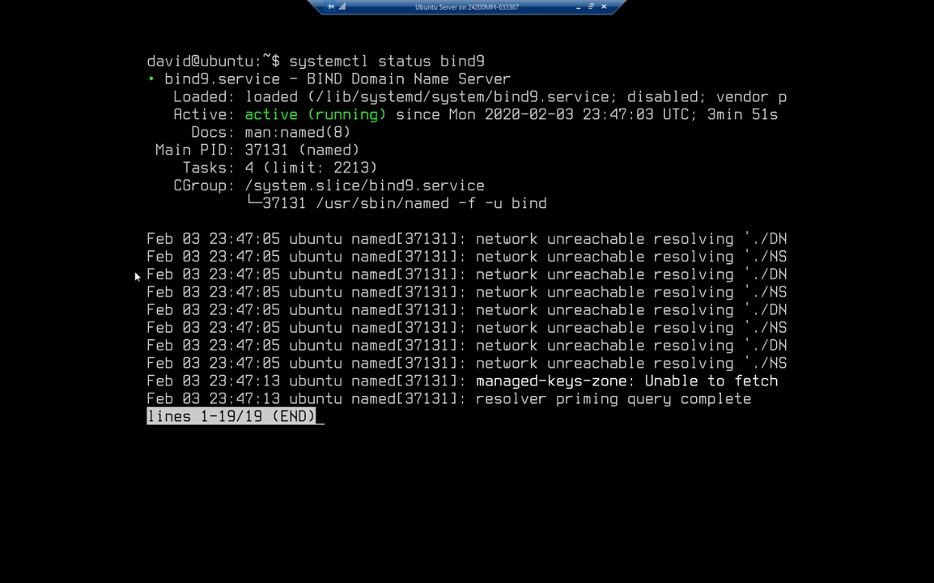
pyautogui.moveTo(132, 99)
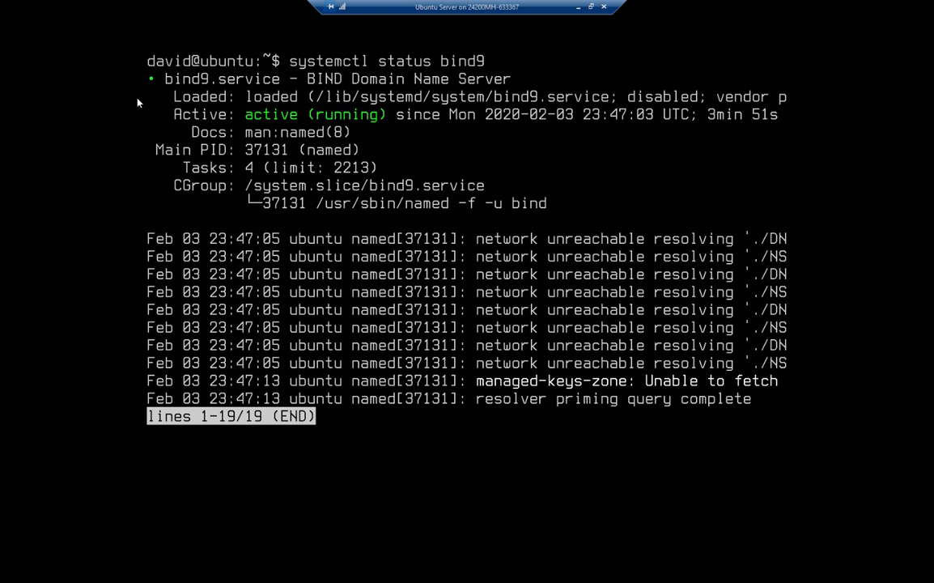
pyautogui.press('q')
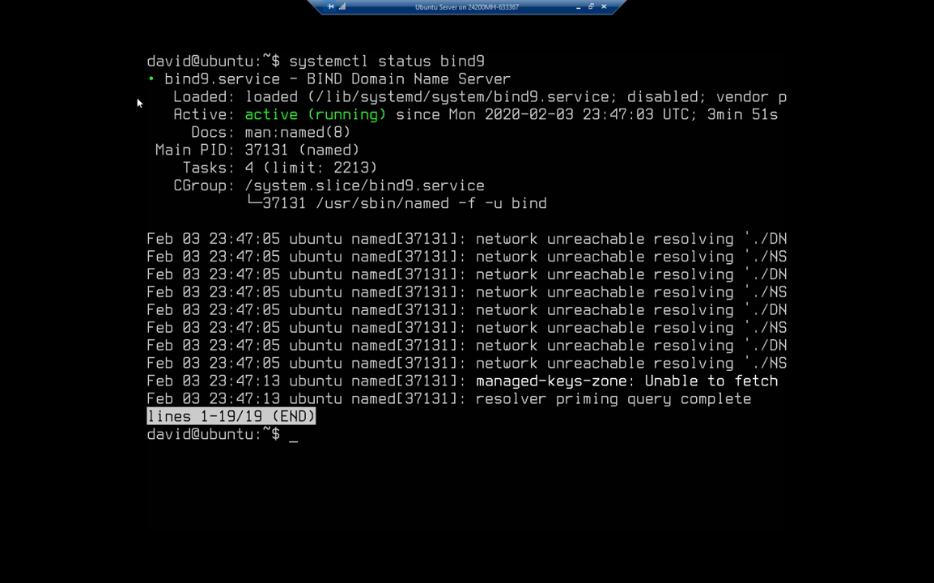